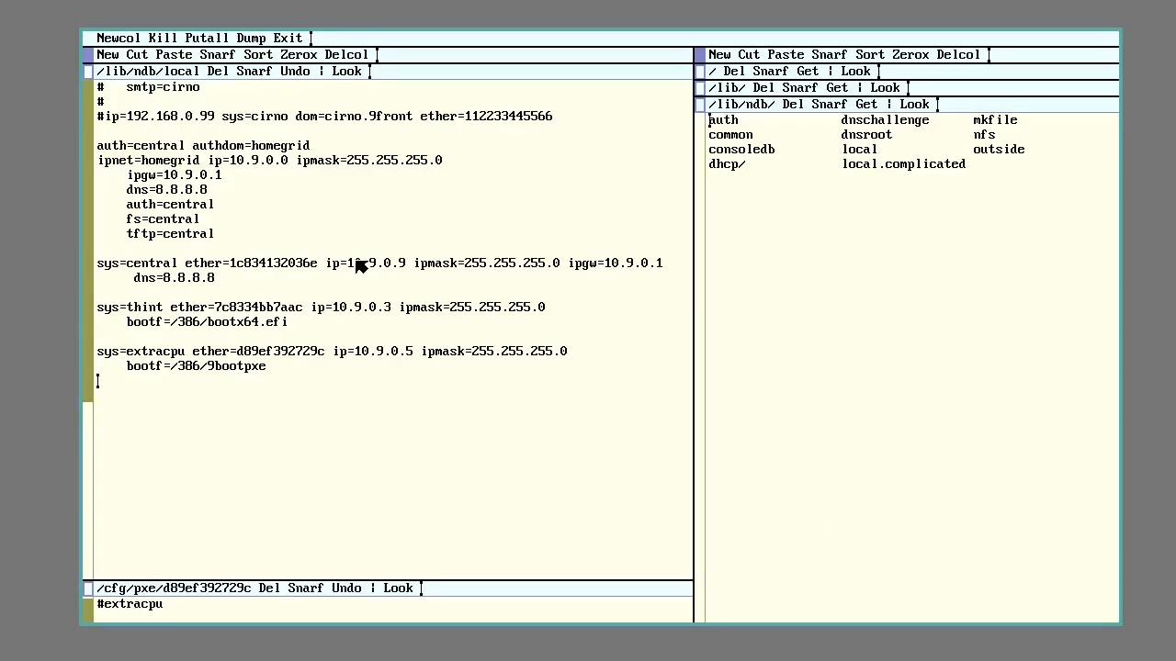
{"action": "mouse_move", "coordinate": [287, 255]}
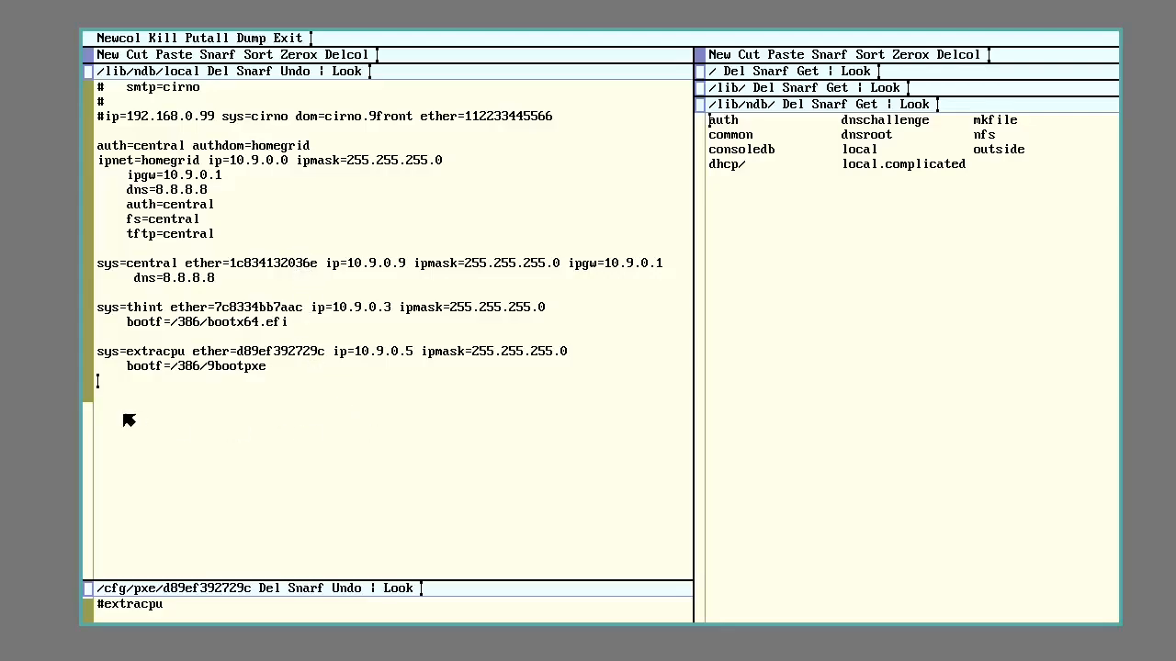
{"action": "mouse_move", "coordinate": [210, 415]}
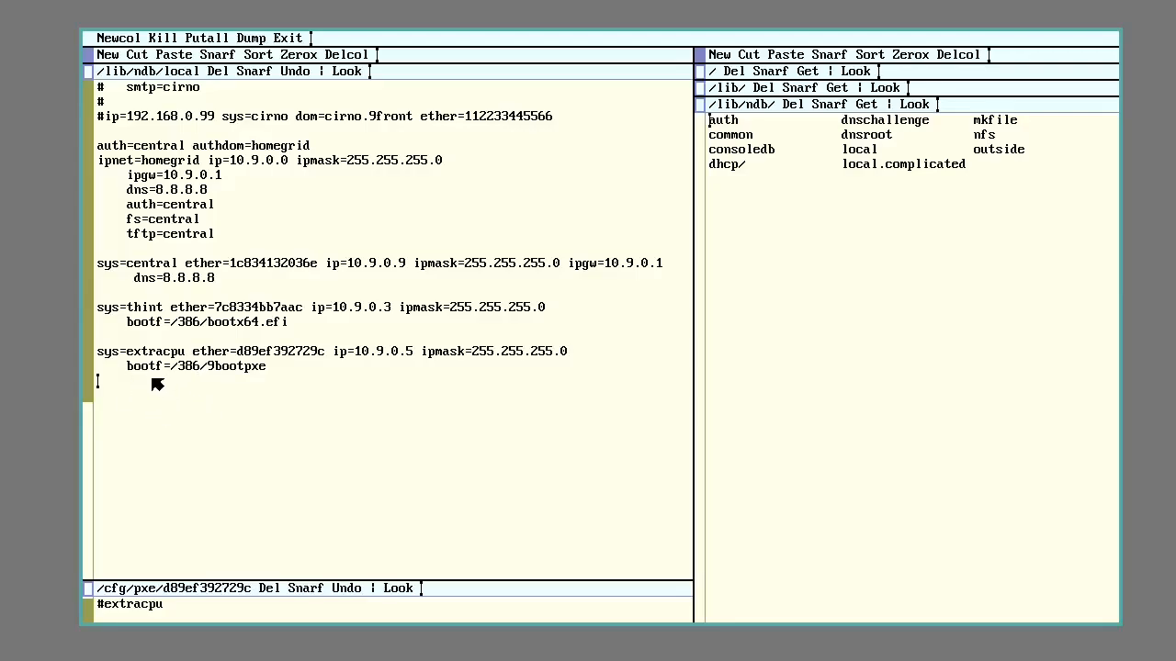
{"action": "mouse_move", "coordinate": [143, 393]}
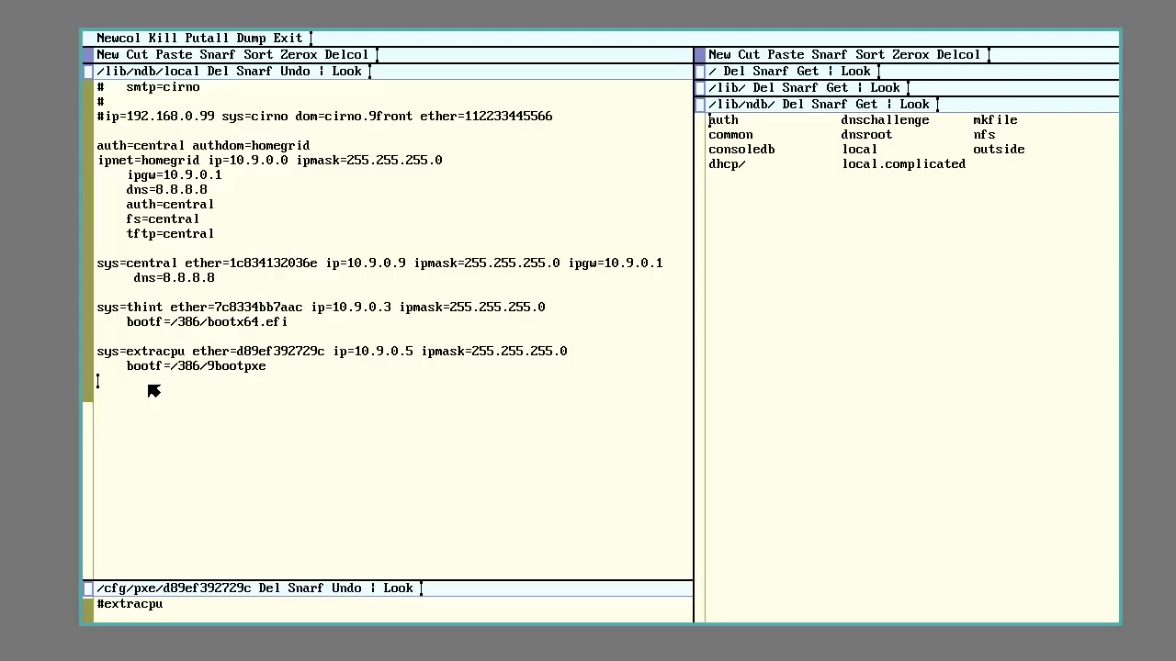
{"action": "mouse_move", "coordinate": [180, 432]}
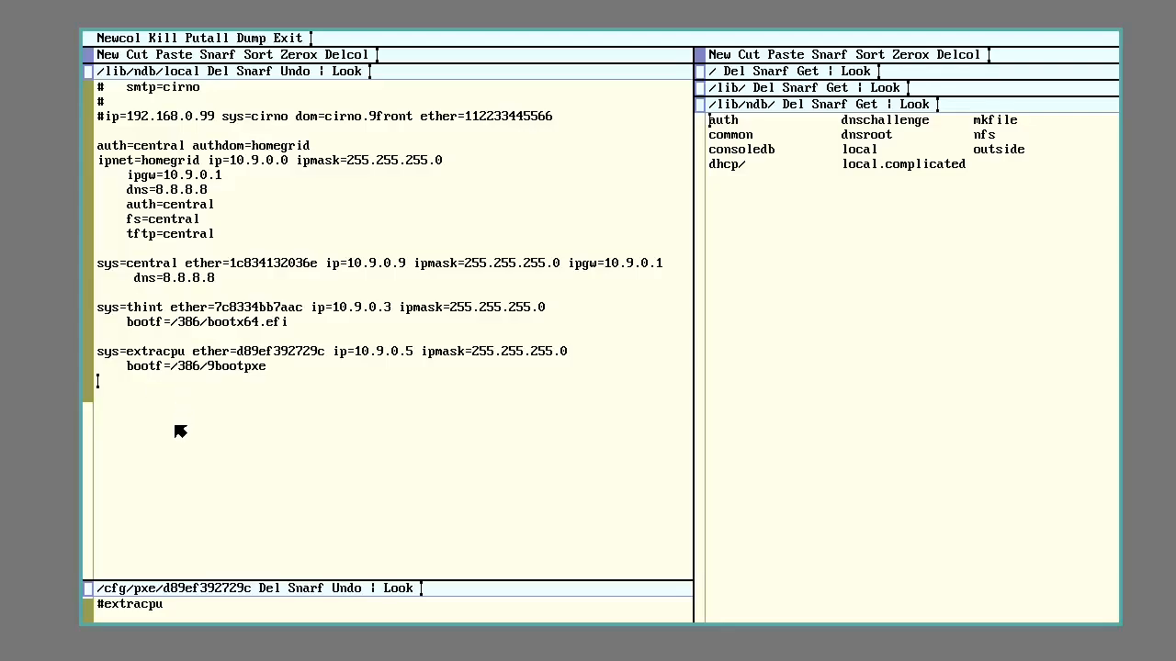
{"action": "mouse_move", "coordinate": [169, 408]}
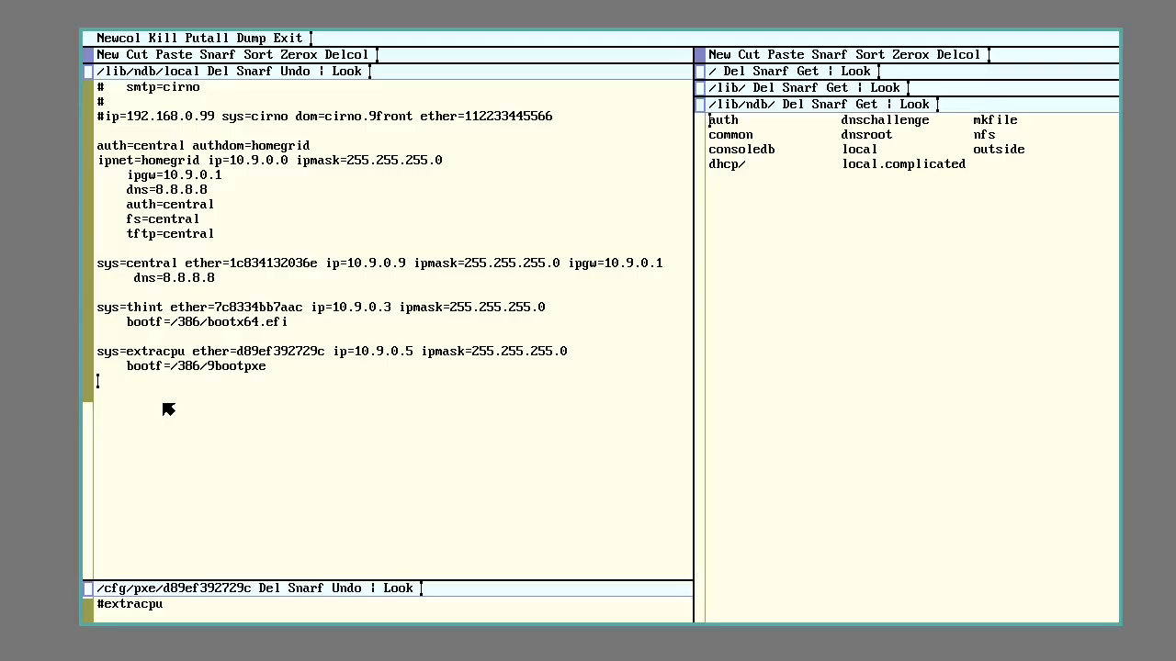
{"action": "mouse_move", "coordinate": [163, 443]}
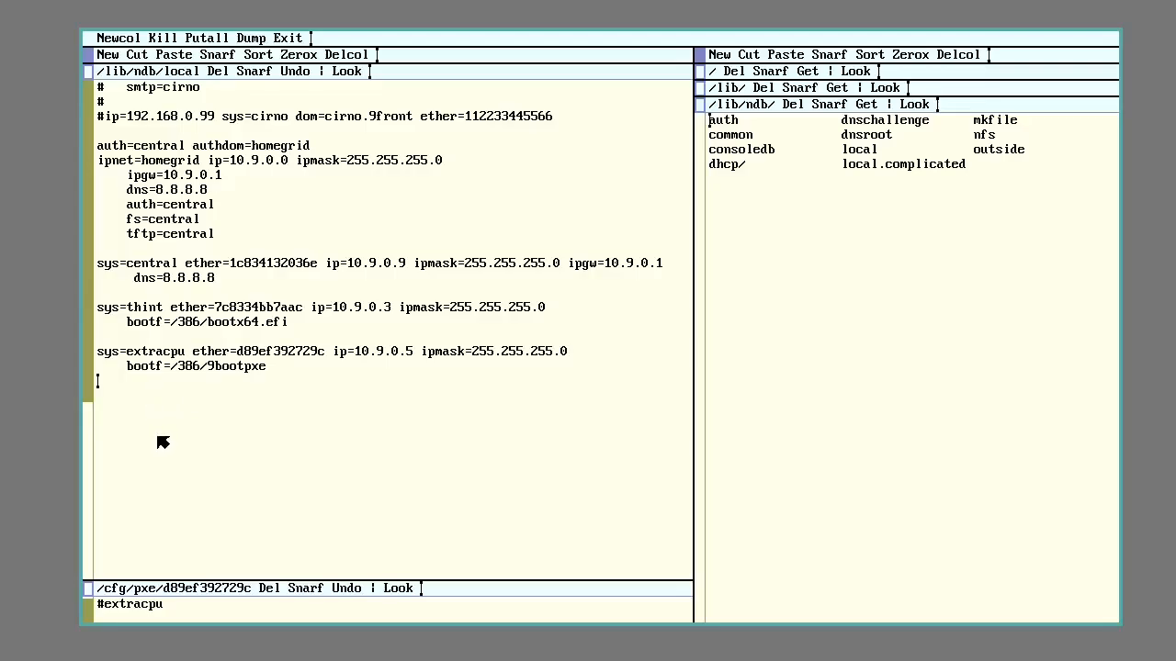
{"action": "mouse_move", "coordinate": [204, 448]}
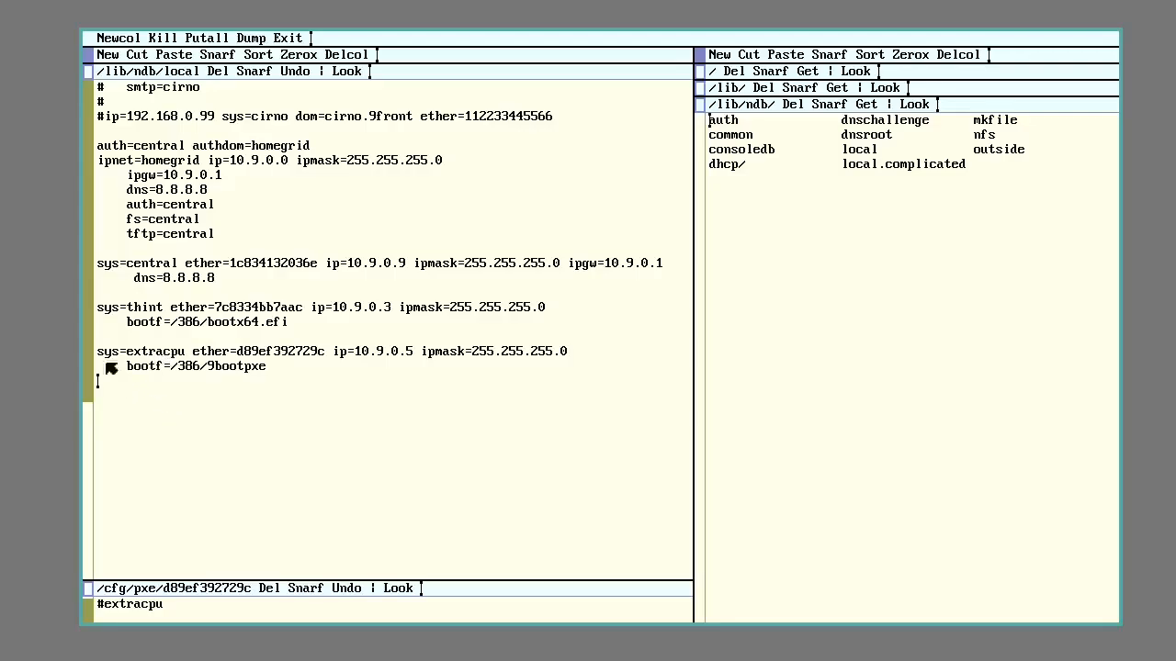
- Enlarge the /cfg/pxe/d89ef392729c window and highlight the user=glenda boot setting
{"action": "left_click_drag", "start_coordinate": [95, 352], "coordinate": [267, 365]}
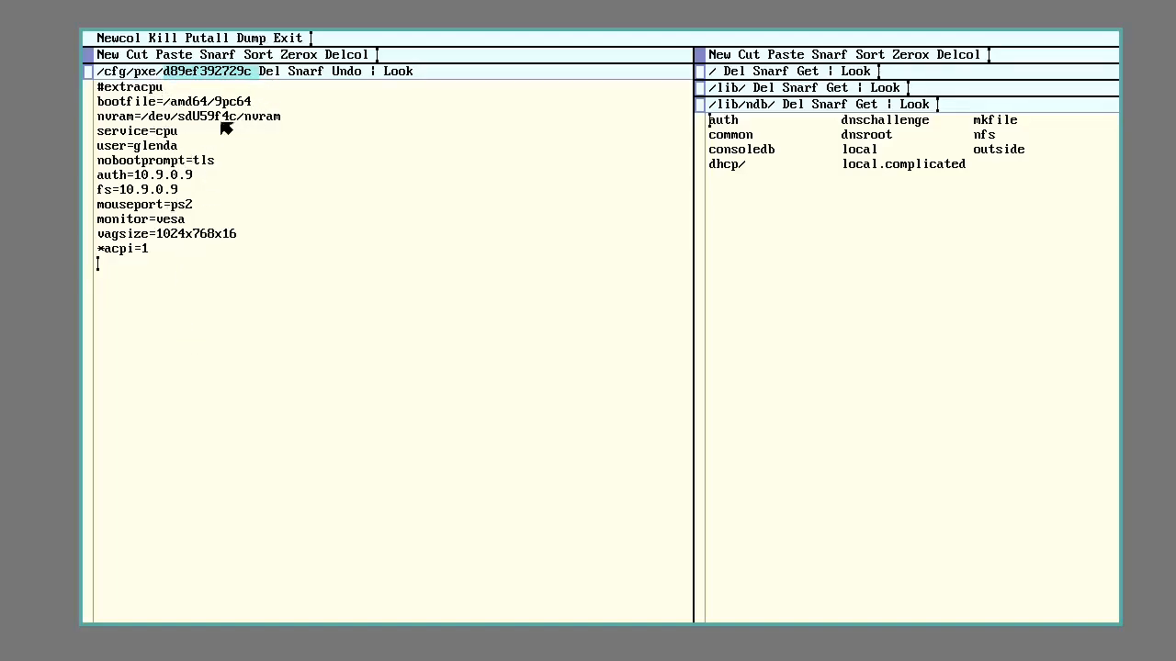
{"action": "mouse_move", "coordinate": [210, 88]}
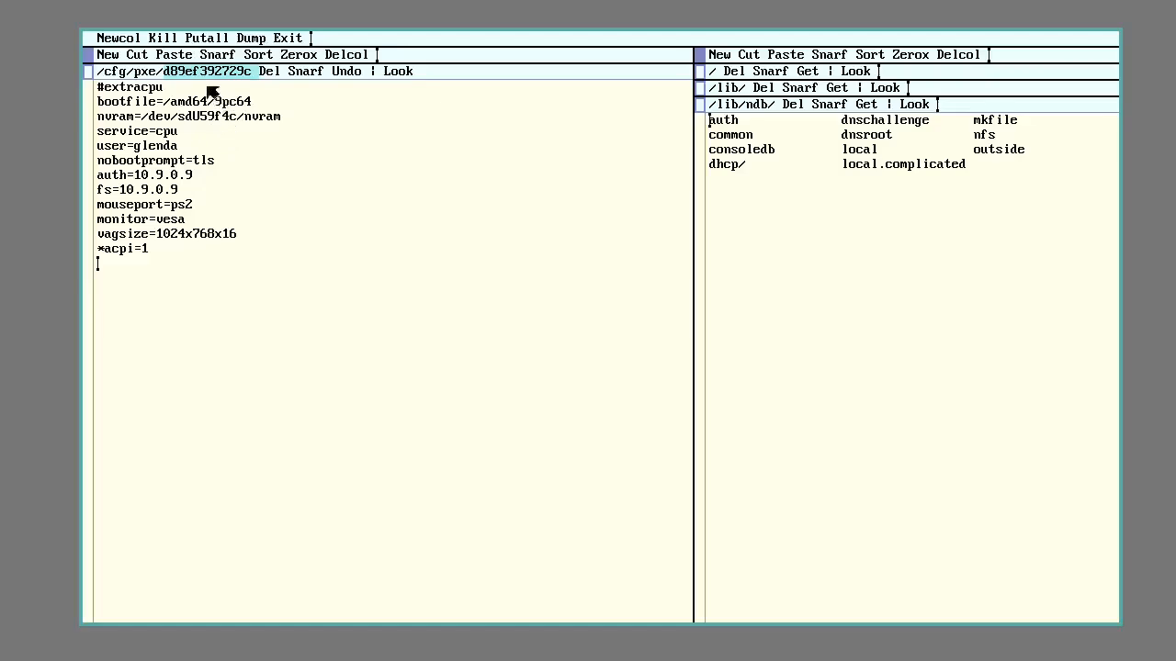
{"action": "mouse_move", "coordinate": [169, 114]}
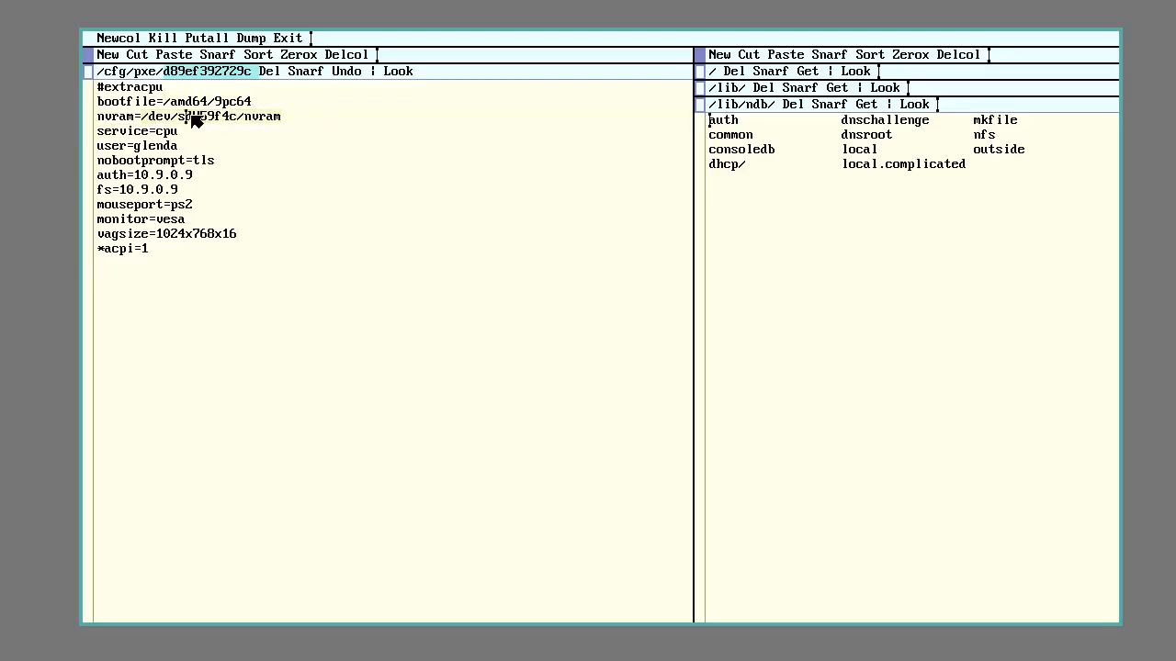
{"action": "mouse_move", "coordinate": [202, 123]}
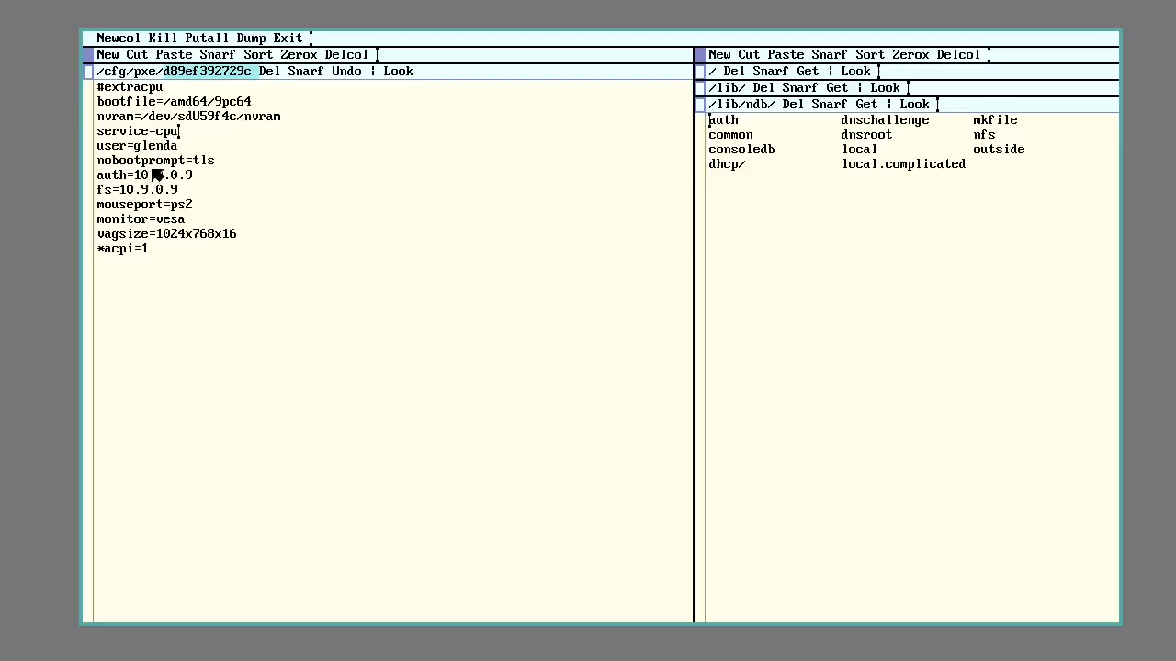
{"action": "double_click", "coordinate": [136, 145]}
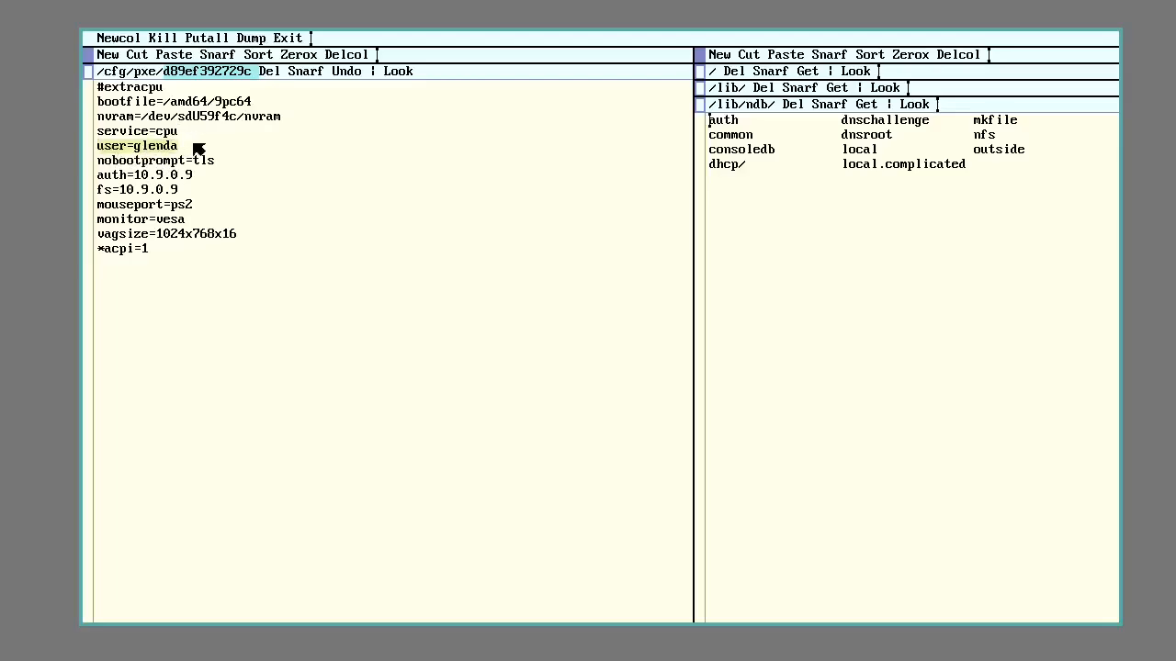
{"action": "mouse_move", "coordinate": [149, 166]}
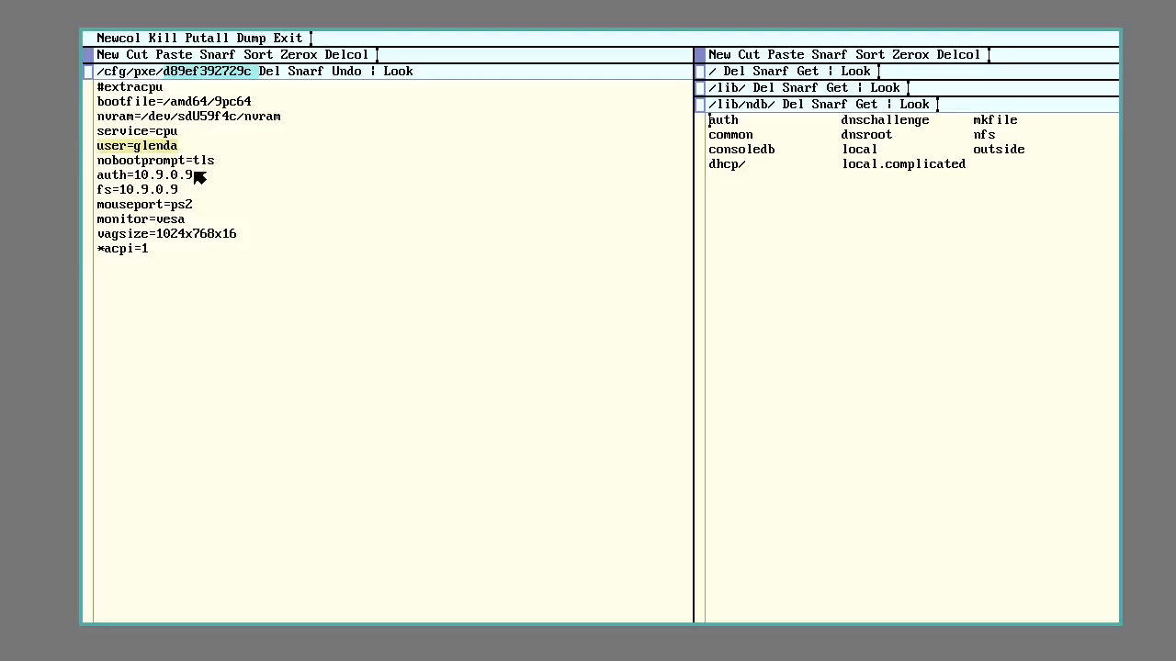
{"action": "mouse_move", "coordinate": [285, 173]}
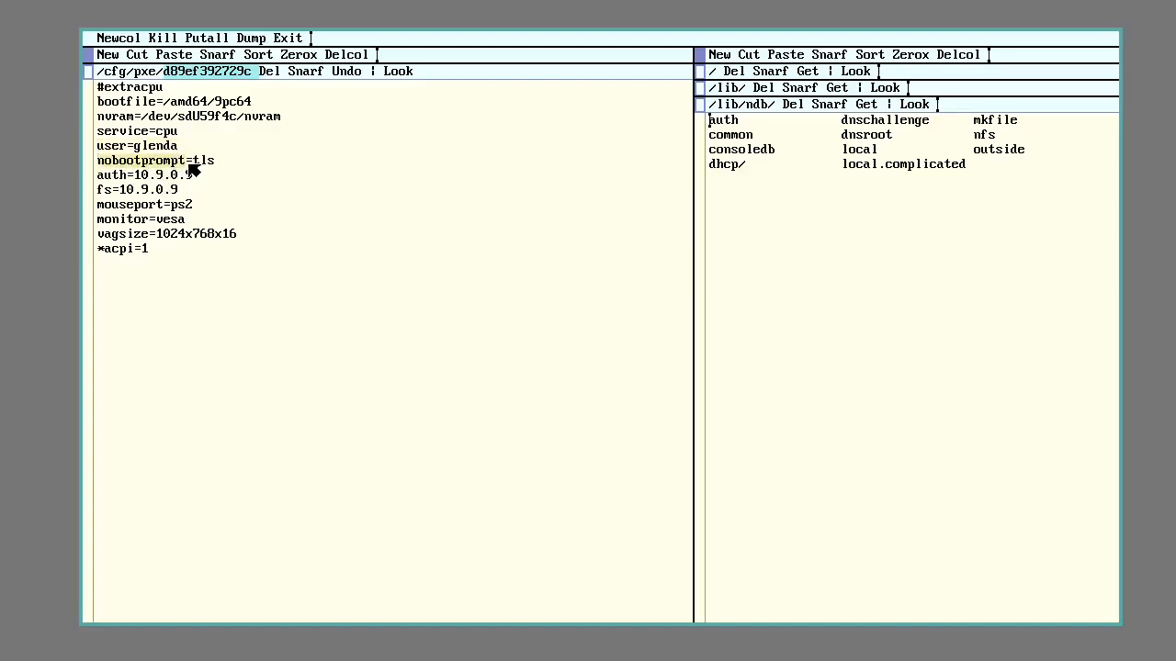
{"action": "mouse_move", "coordinate": [279, 182]}
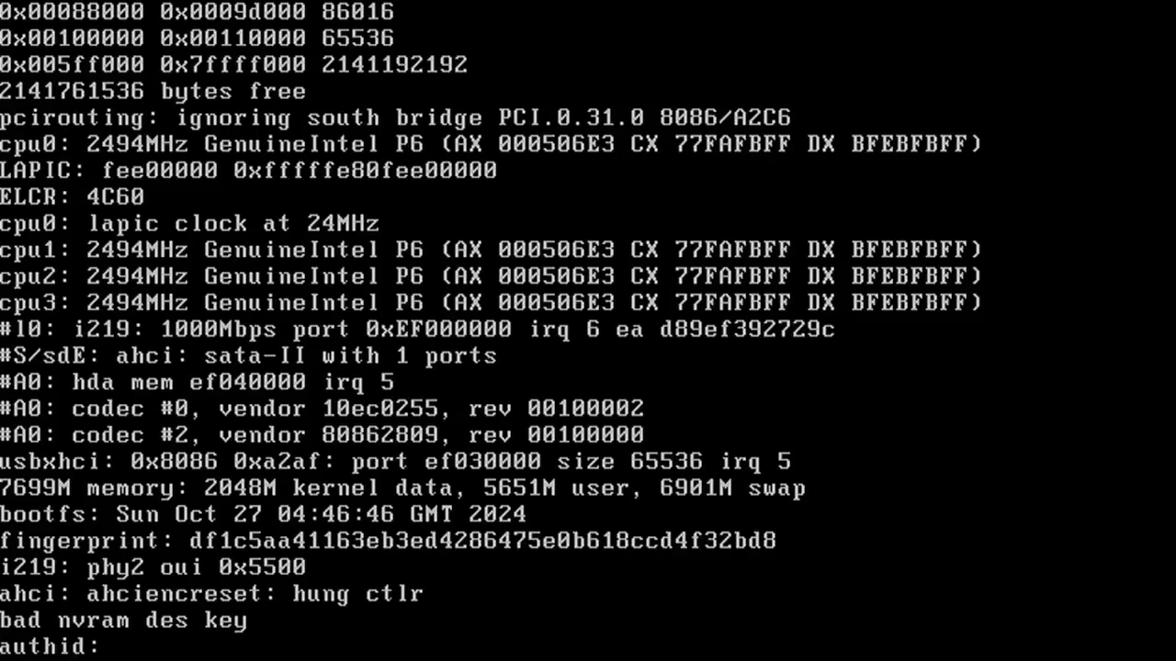
- Answer boot prompts: authid glenda, authdom homegrid, empty secstore key, password entered and confirmed
{"action": "type", "text": "glenda"}
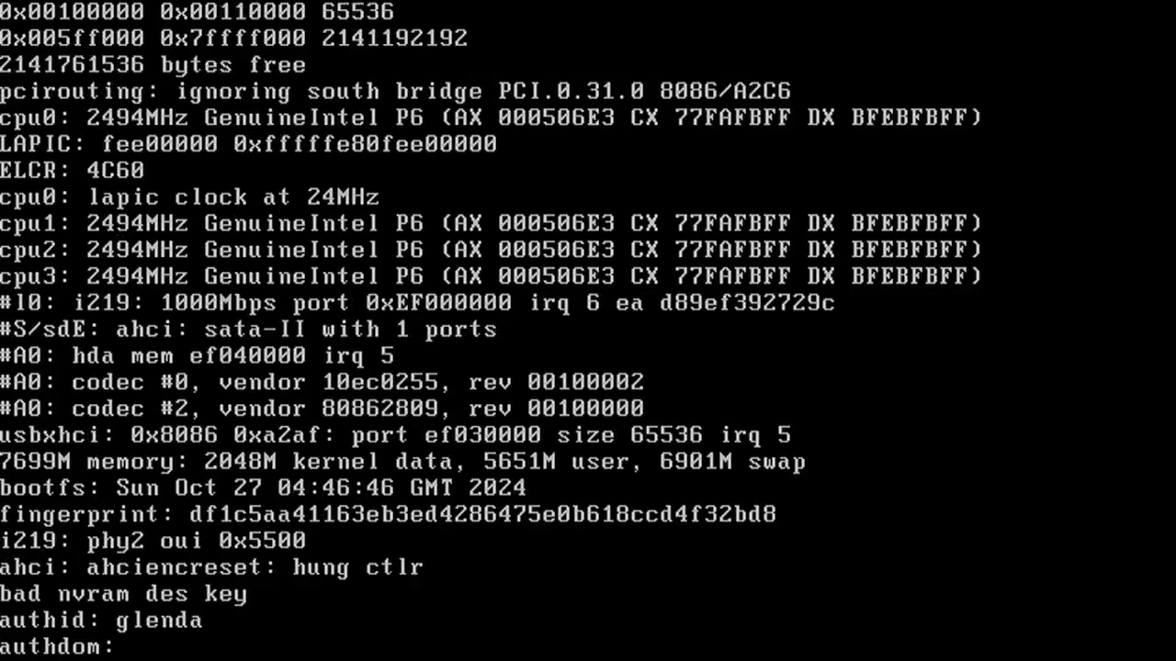
{"action": "type", "text": "homegrid"}
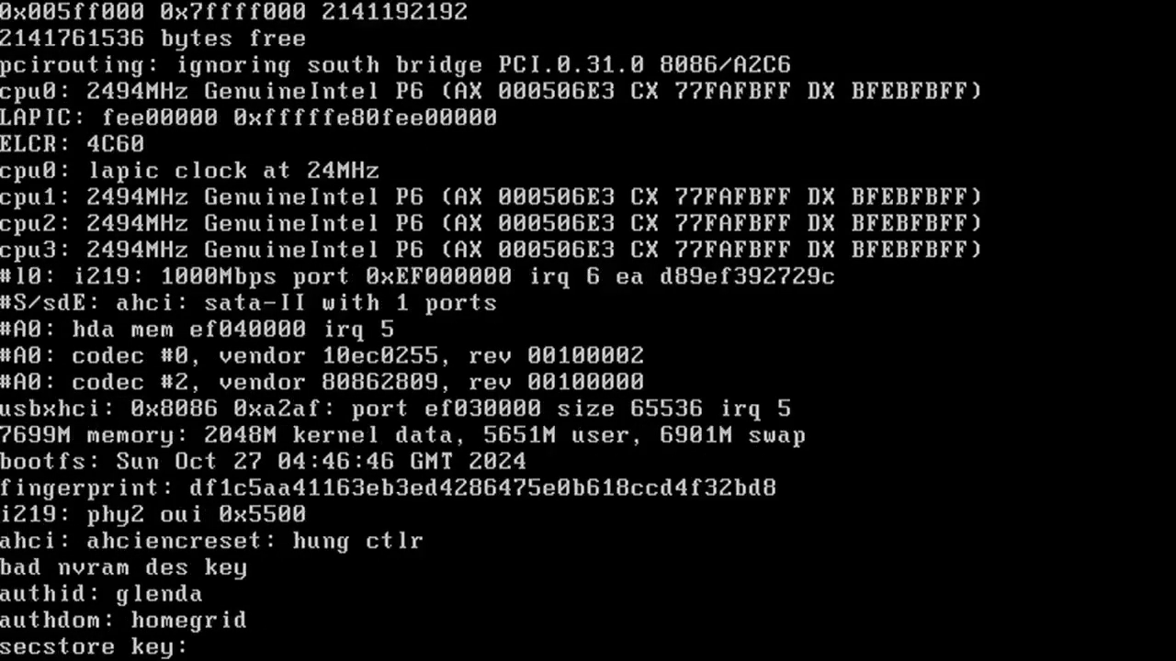
{"action": "key", "text": "Return"}
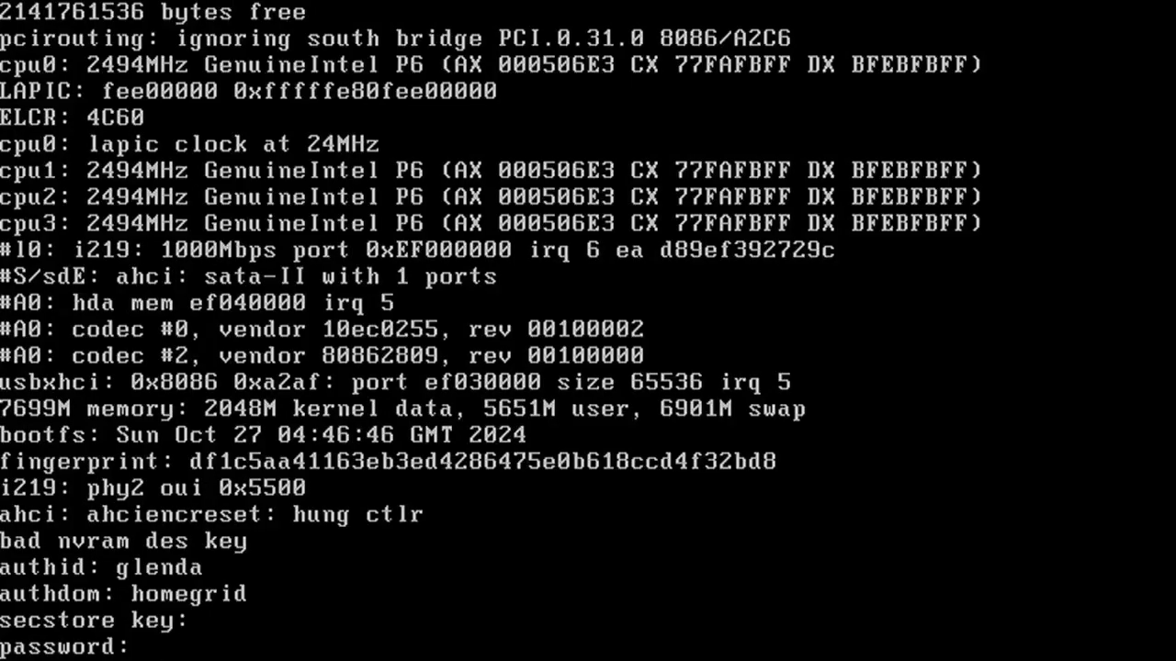
{"action": "key", "text": "Enter"}
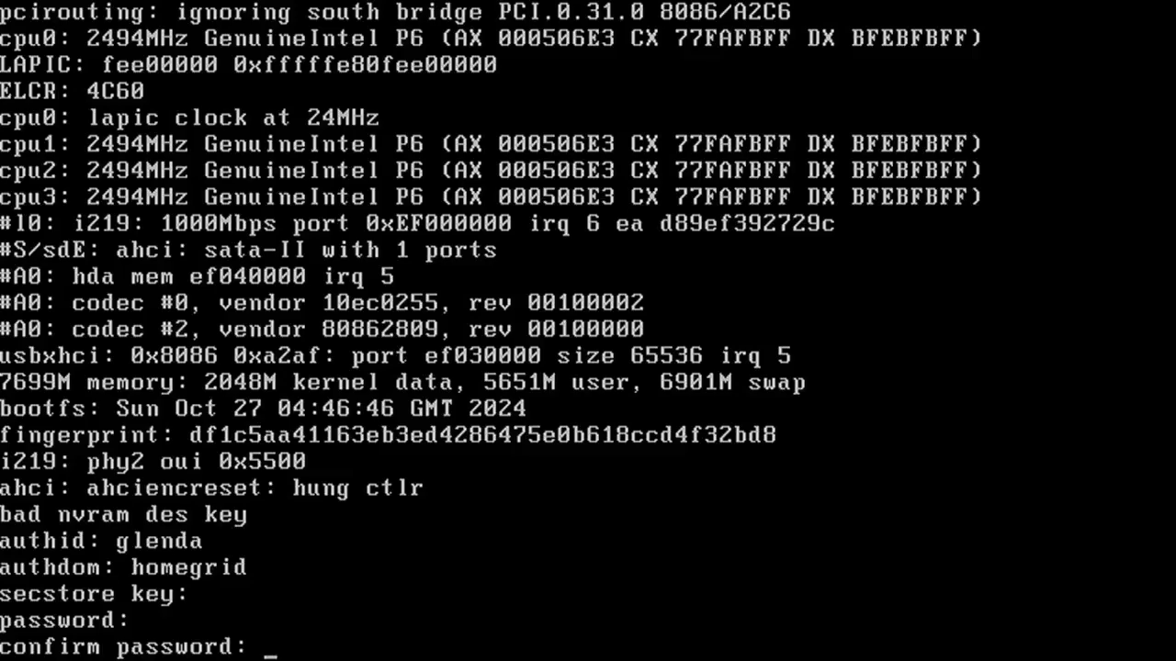
{"action": "key", "text": "Return"}
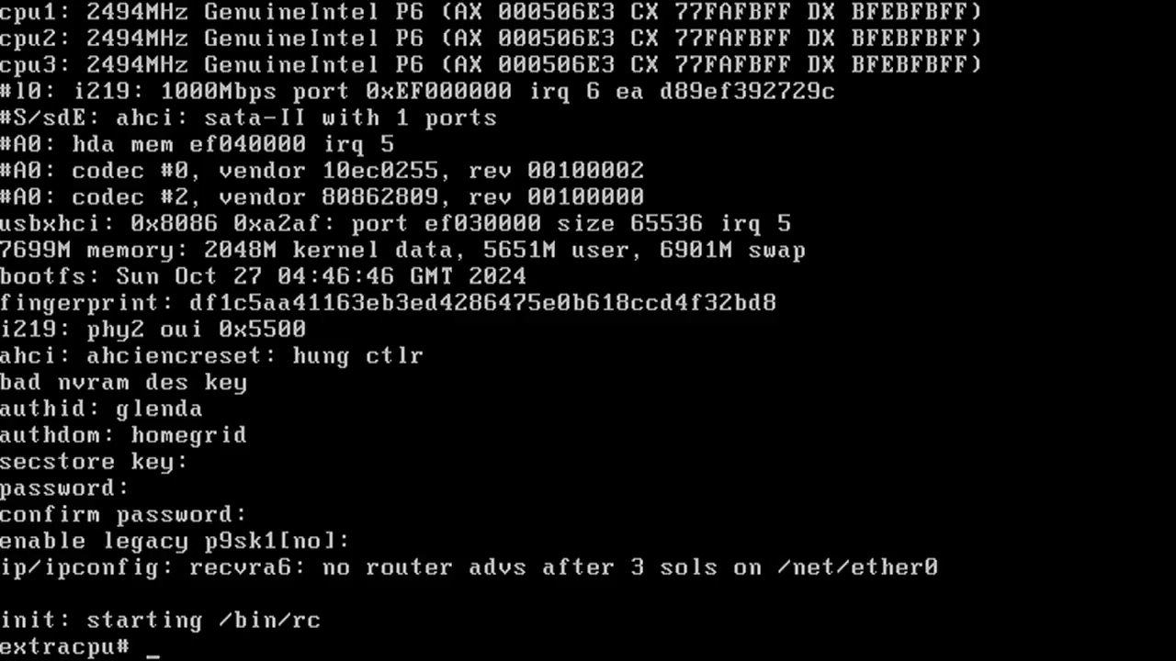
- Run ls and pwd at the extracpu# prompt to show the root directory
{"action": "type", "text": "ls"}
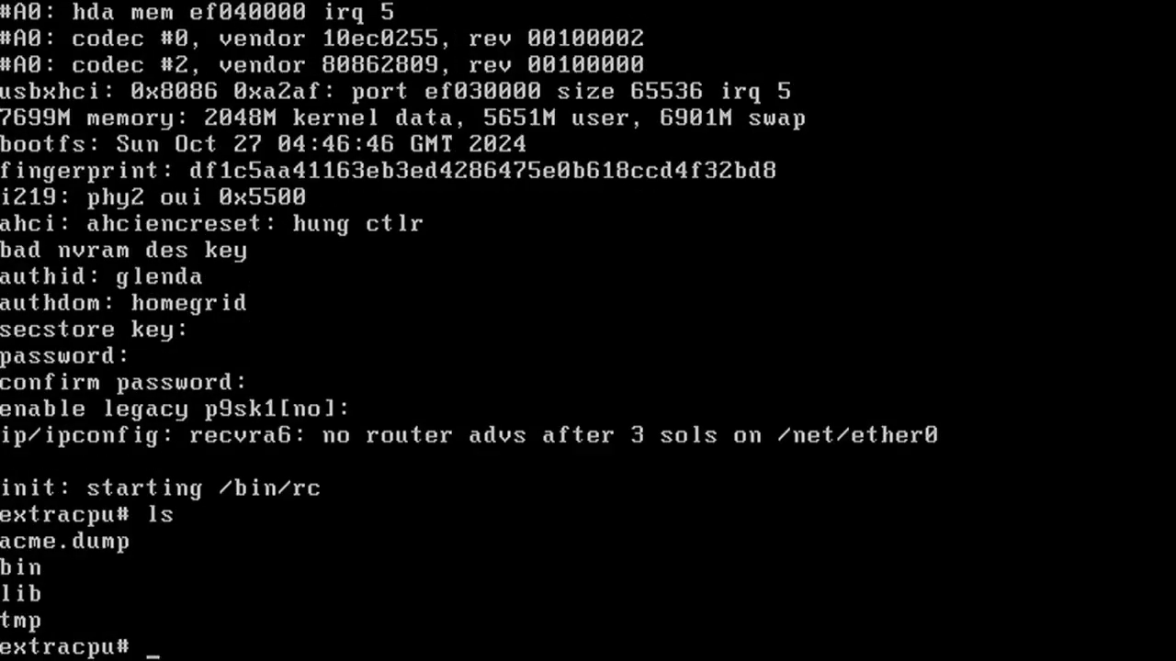
{"action": "type", "text": "pwd"}
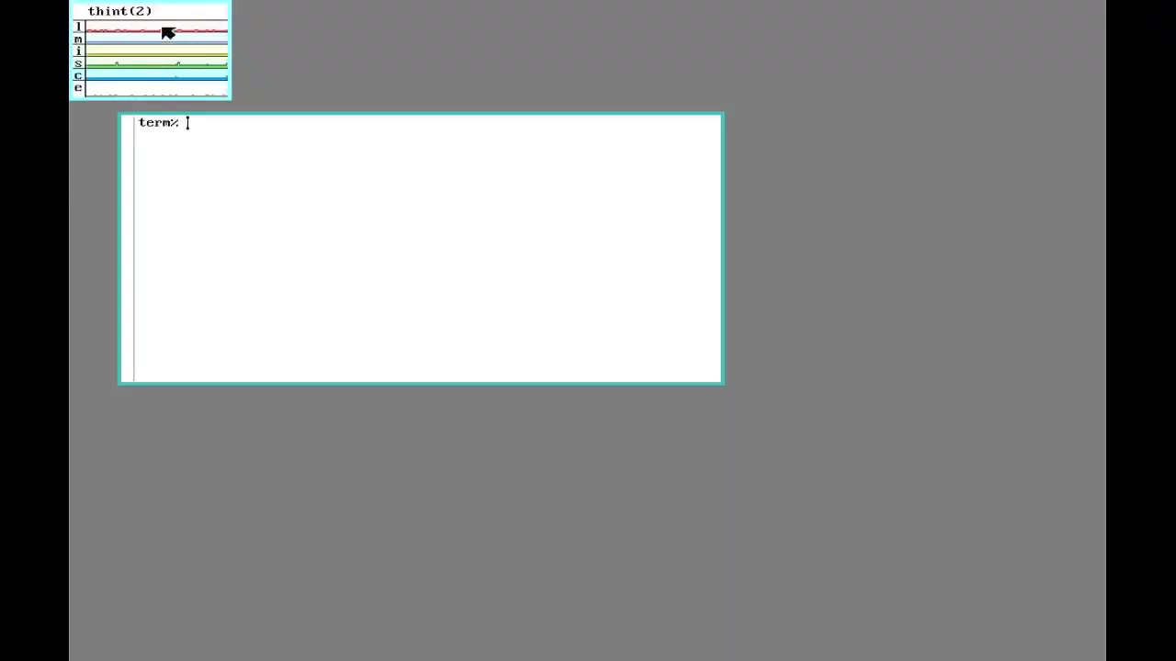
{"action": "mouse_move", "coordinate": [336, 244]}
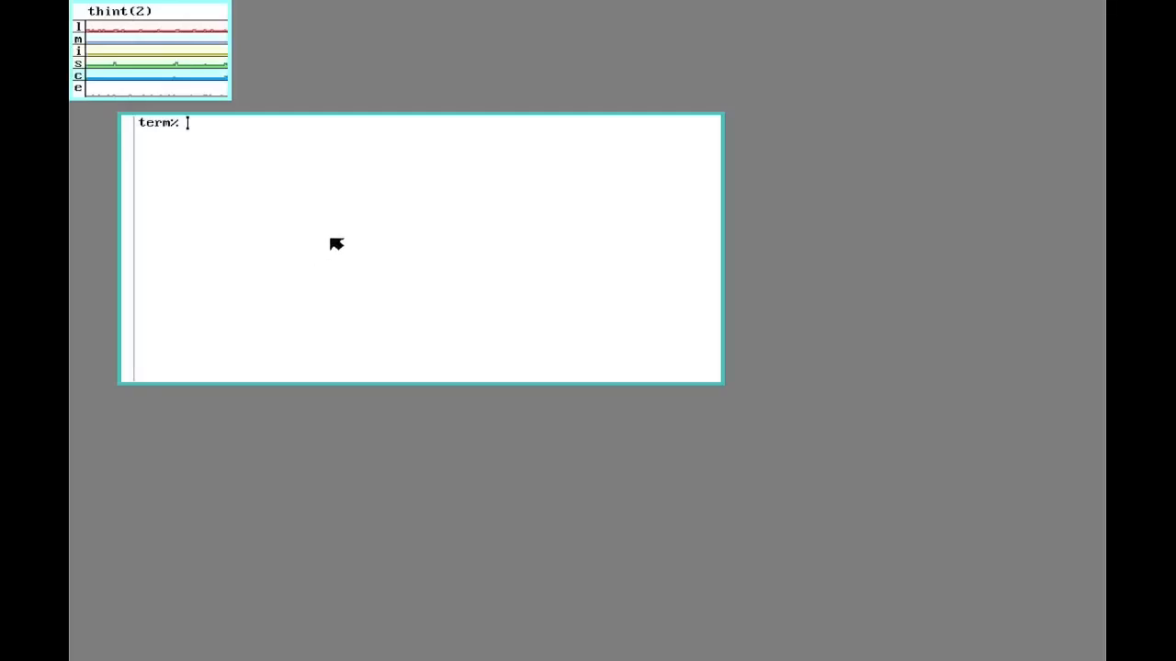
- Run ip/ping extracpu and confirm replies from 10.9.0.5
{"action": "type", "text": "ip/ping"}
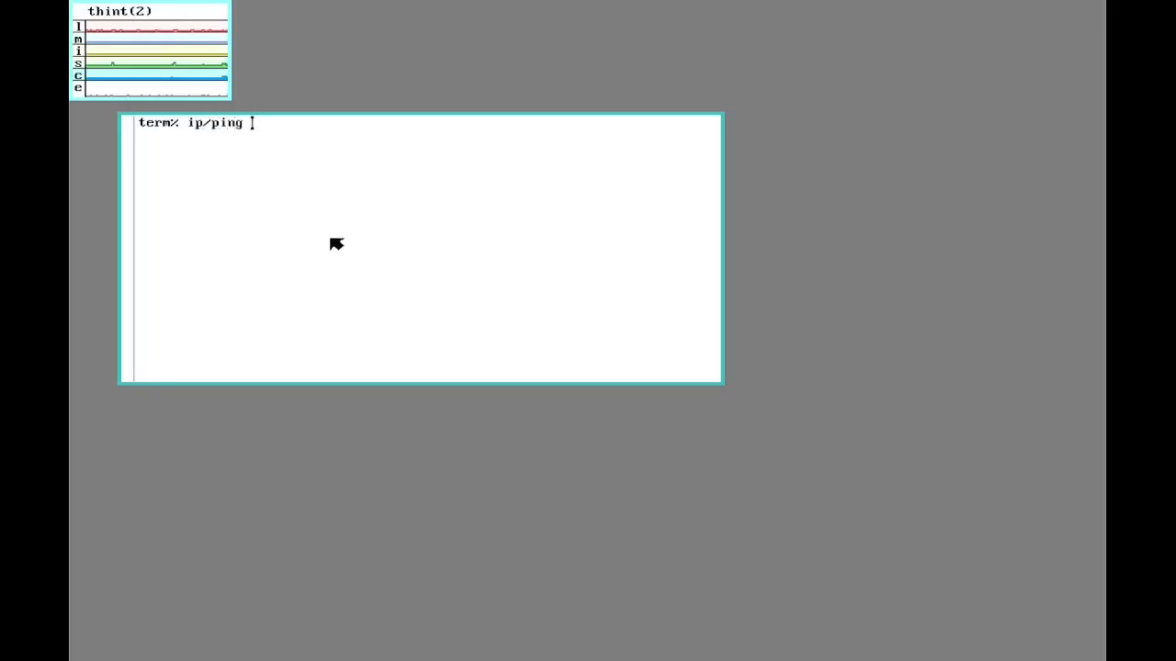
{"action": "type", "text": "extracpu"}
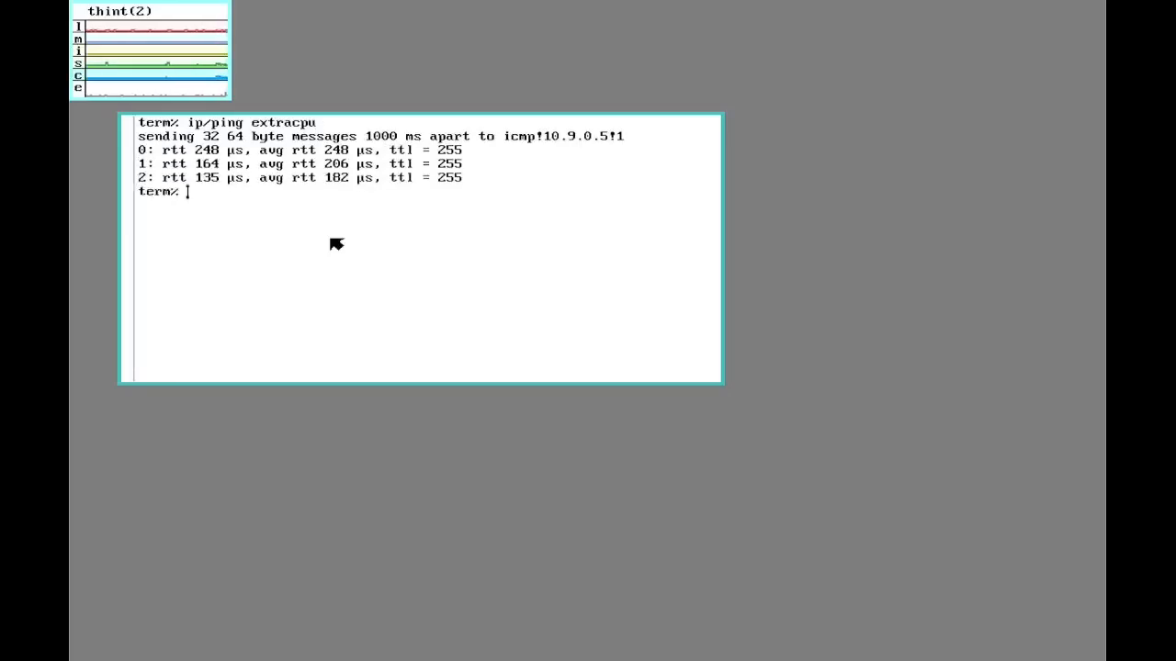
{"action": "mouse_move", "coordinate": [1047, 105]}
{"action": "type", "text": "r"}
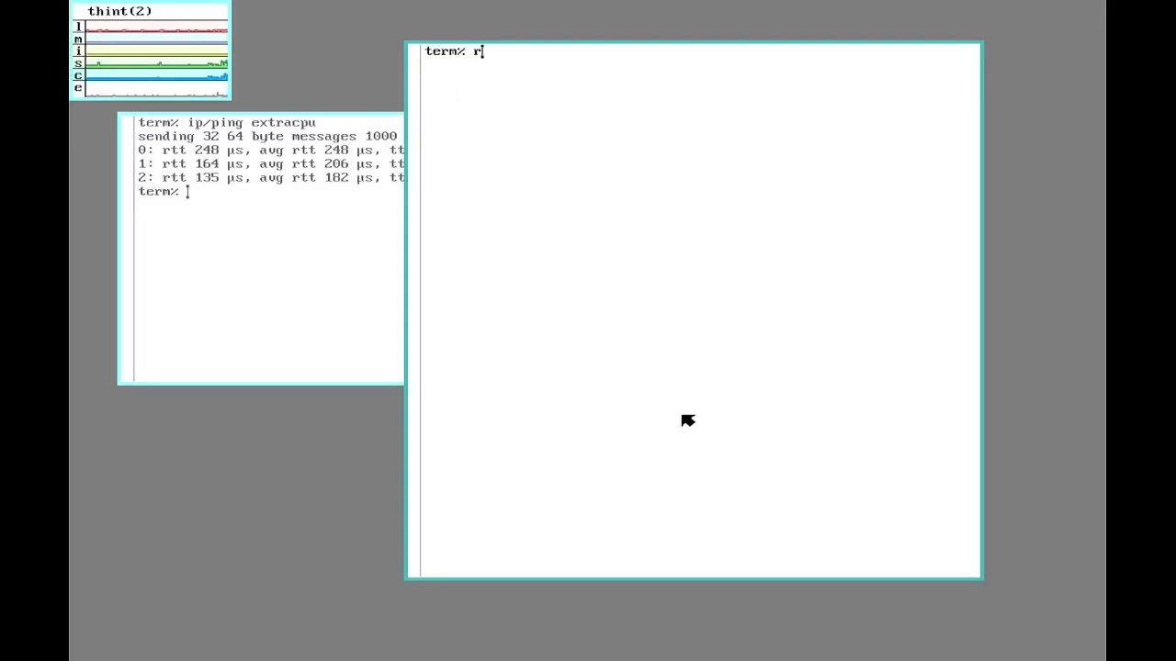
- Run rcpu -h extracpu in the right terminal to reach a cpu% prompt
{"action": "type", "text": "cpu"}
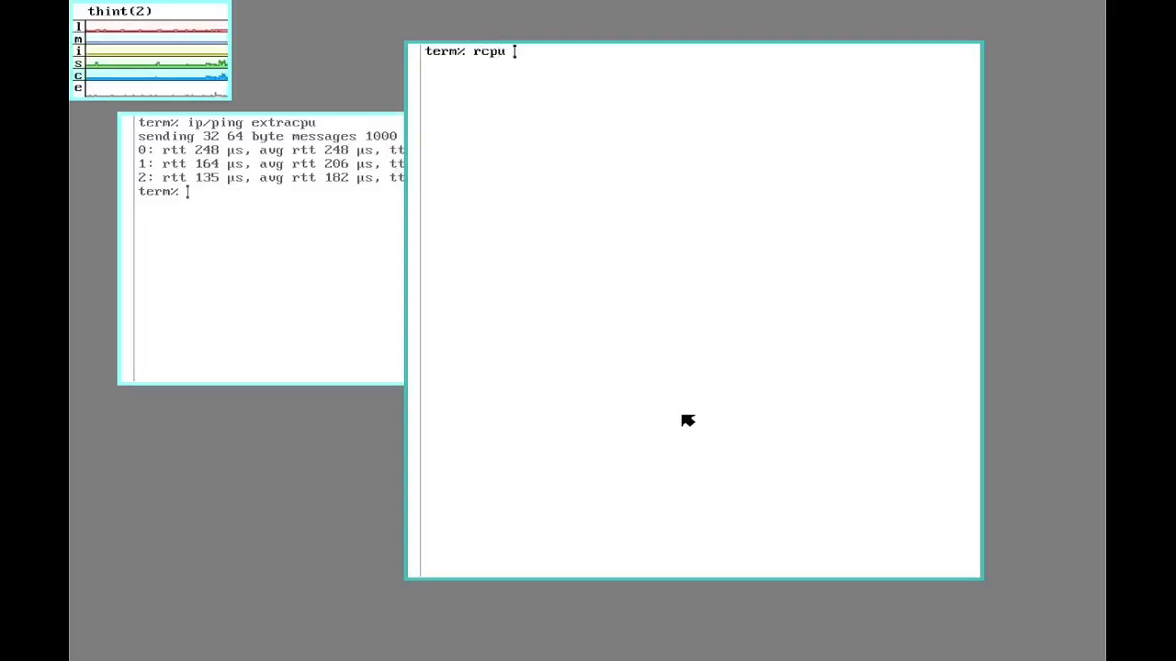
{"action": "type", "text": "extr"}
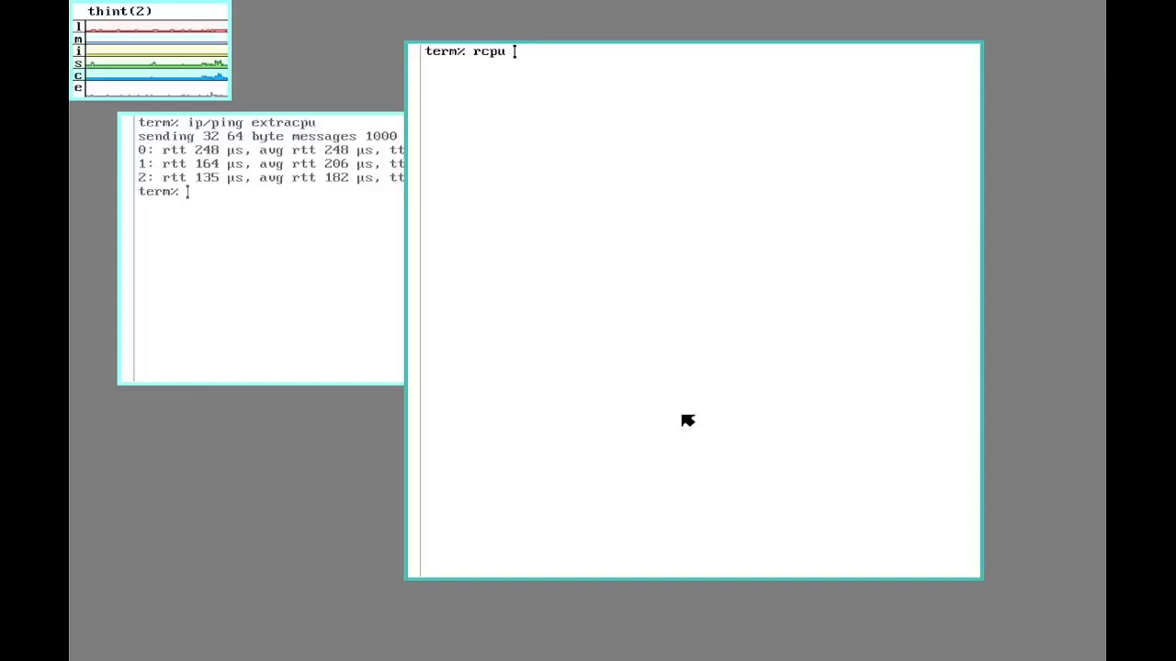
{"action": "type", "text": "-h"}
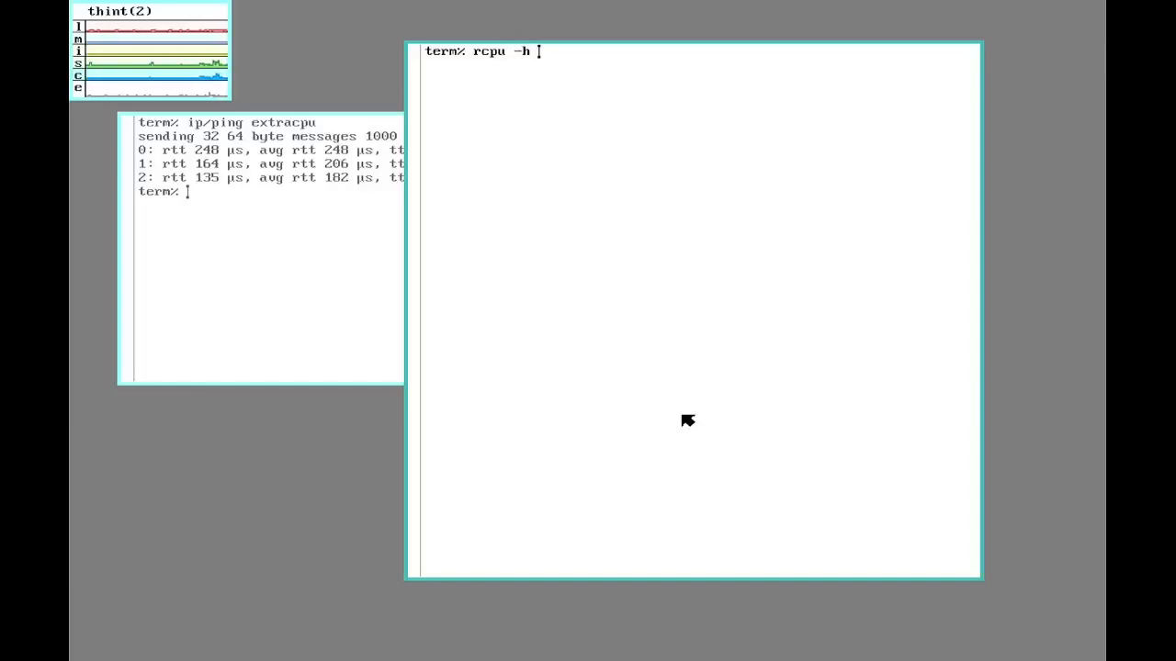
{"action": "type", "text": "extracpu"}
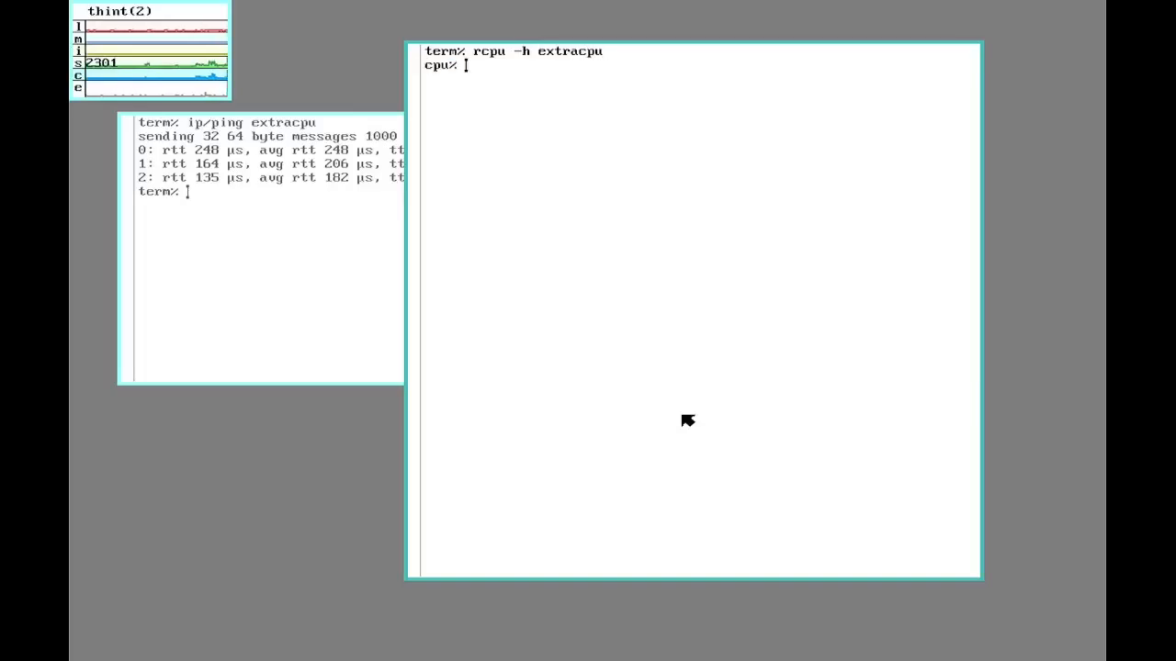
{"action": "mouse_move", "coordinate": [540, 257]}
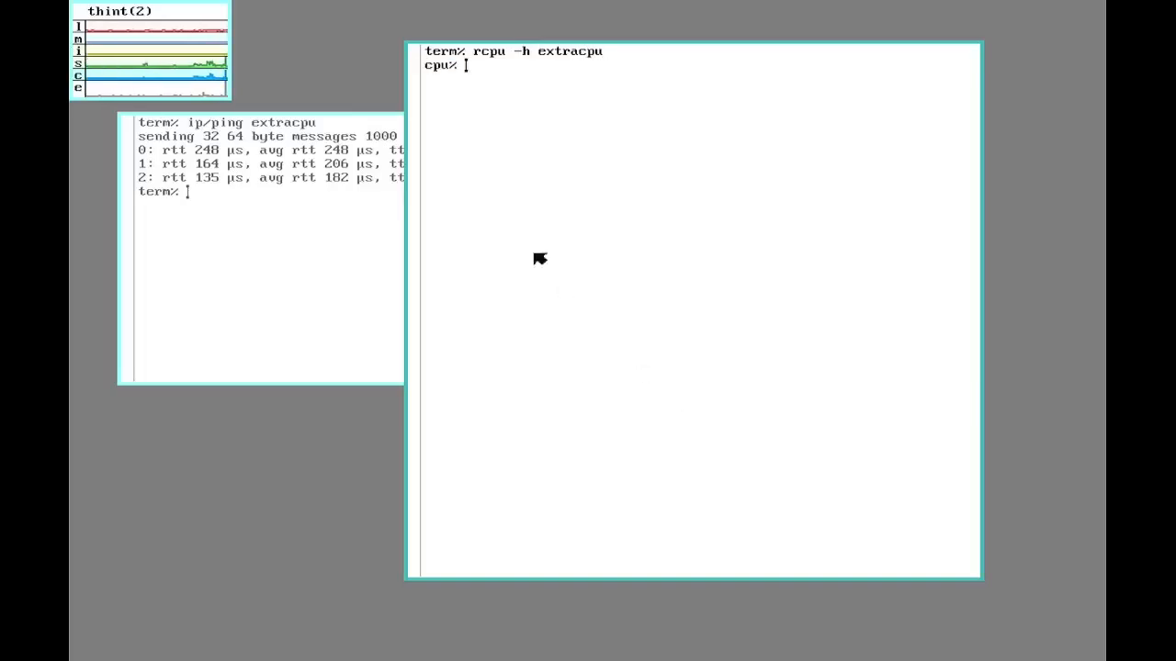
{"action": "mouse_move", "coordinate": [494, 209]}
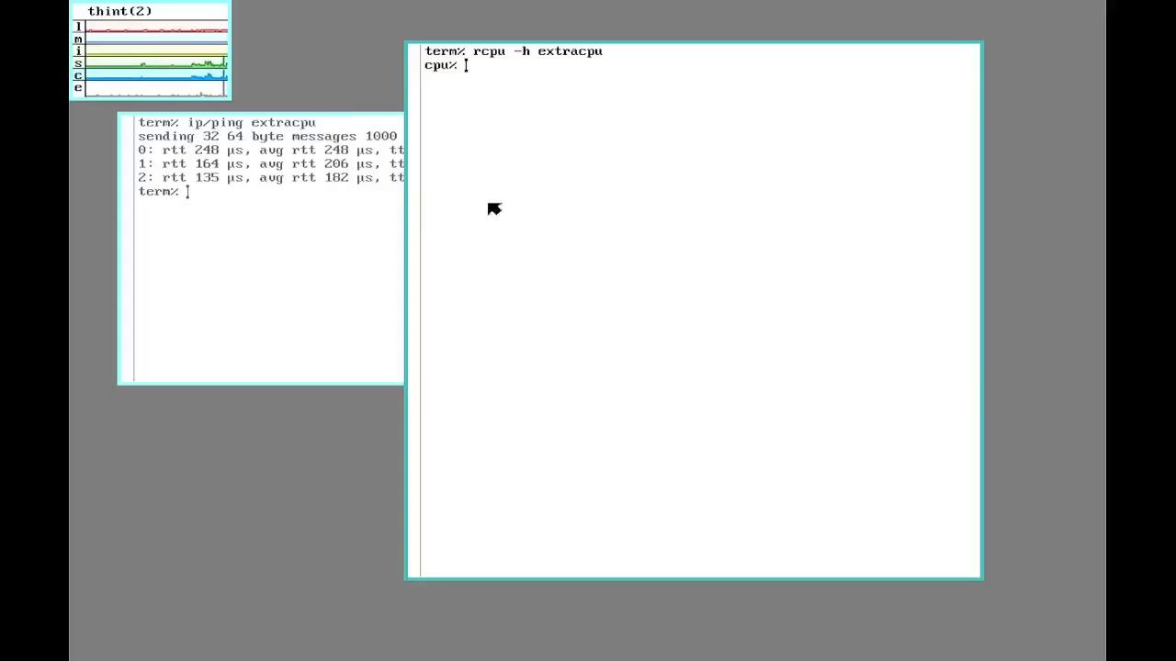
{"action": "mouse_move", "coordinate": [586, 143]}
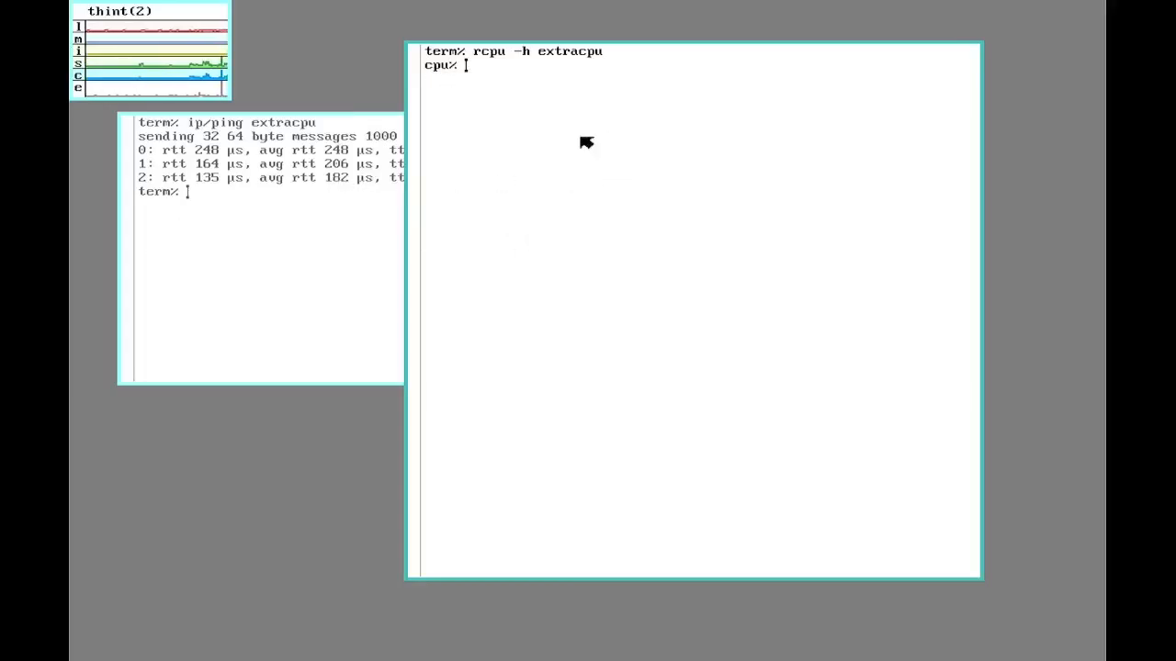
{"action": "mouse_move", "coordinate": [97, 211]}
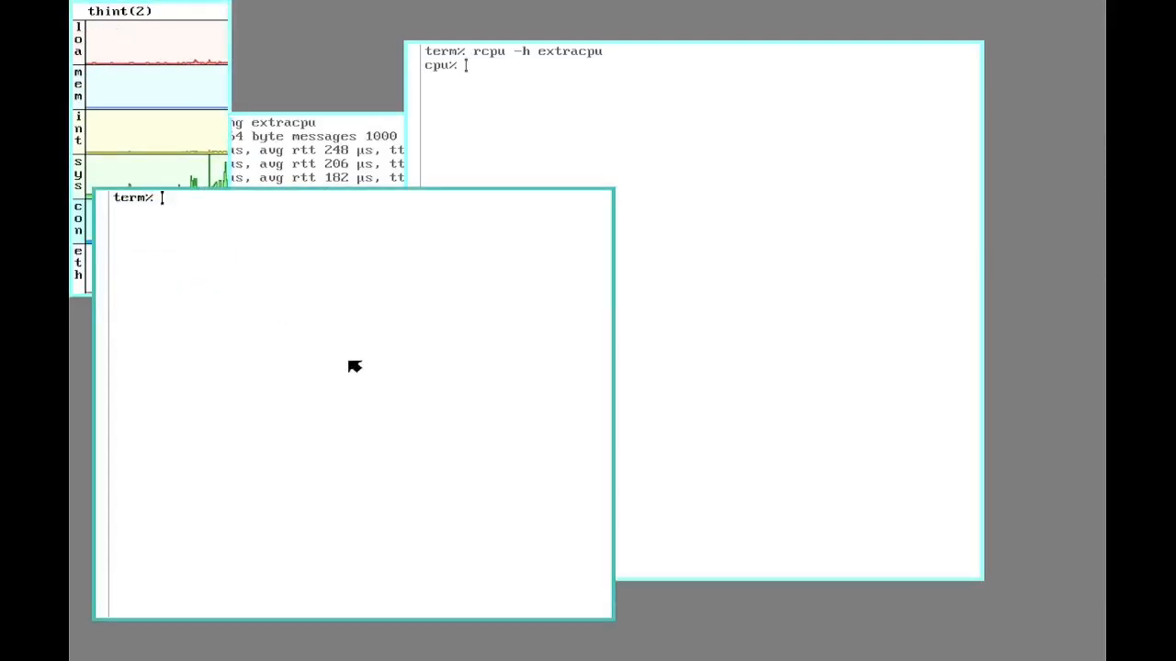
- Run games/doom in the new local window, leaving its initialization log
{"action": "type", "text": "games/d"}
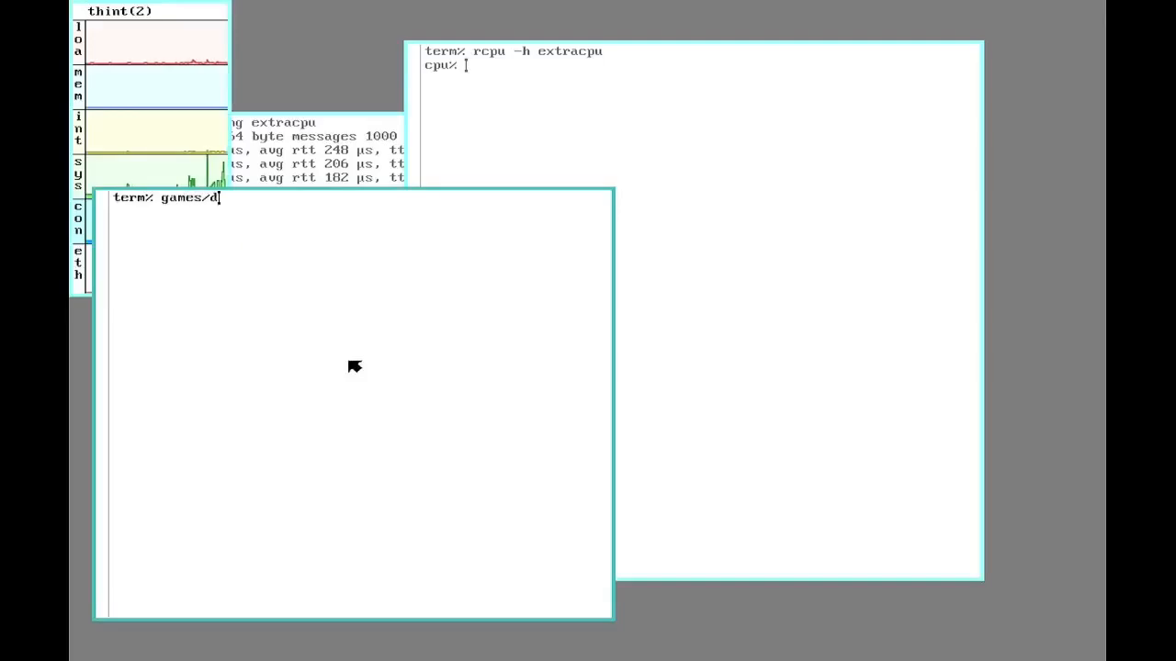
{"action": "key", "text": "enter"}
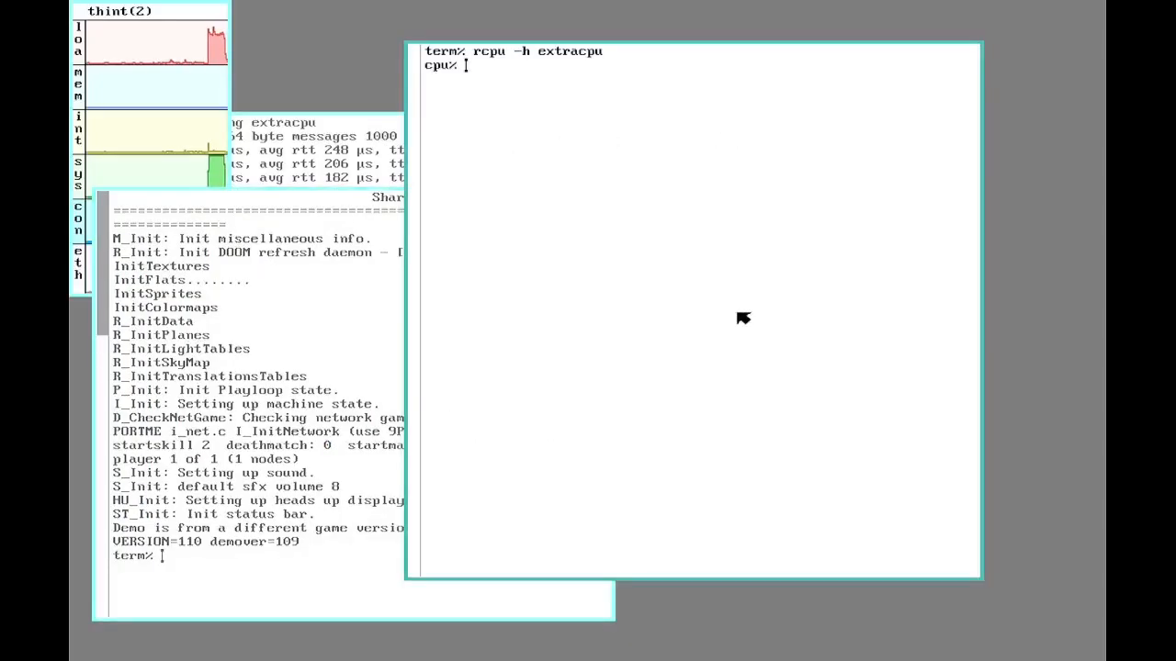
- Run games/doom at the cpu% prompt on extracpu, then enter rio there
{"action": "type", "text": "games"}
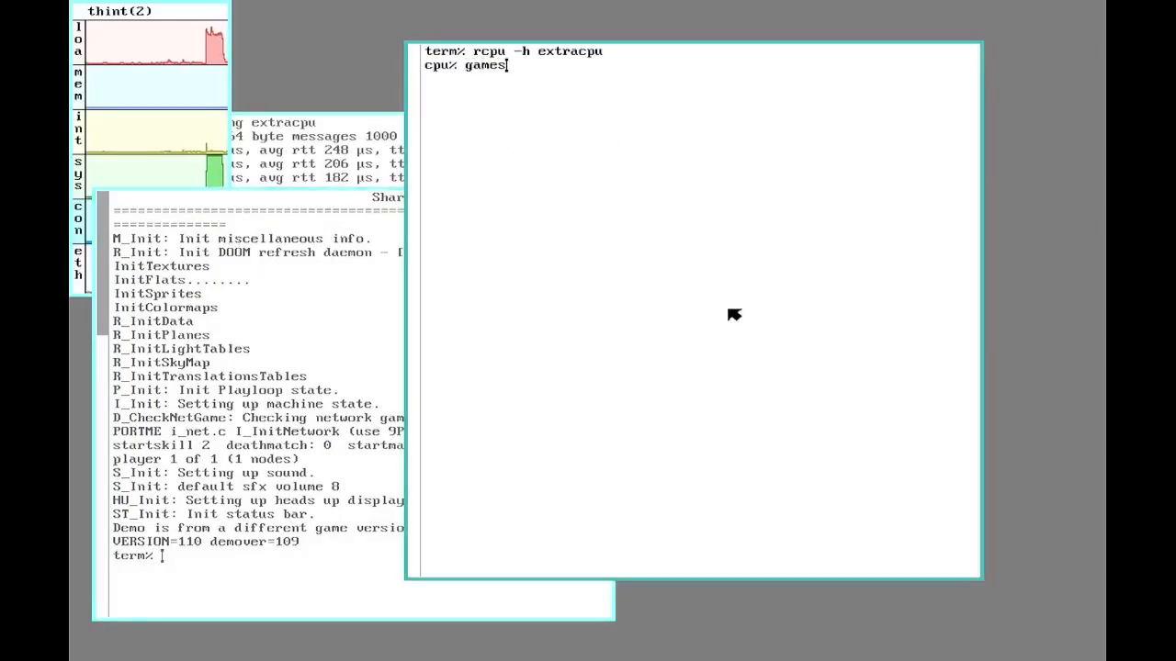
{"action": "type", "text": "/doom"}
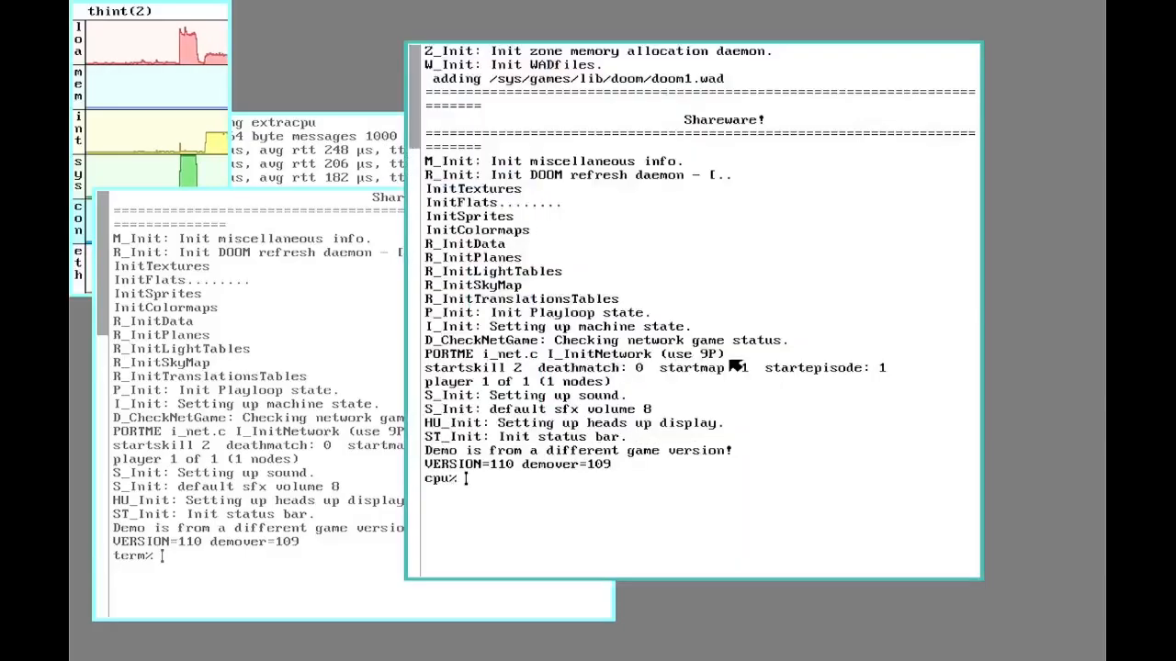
{"action": "type", "text": "rio"}
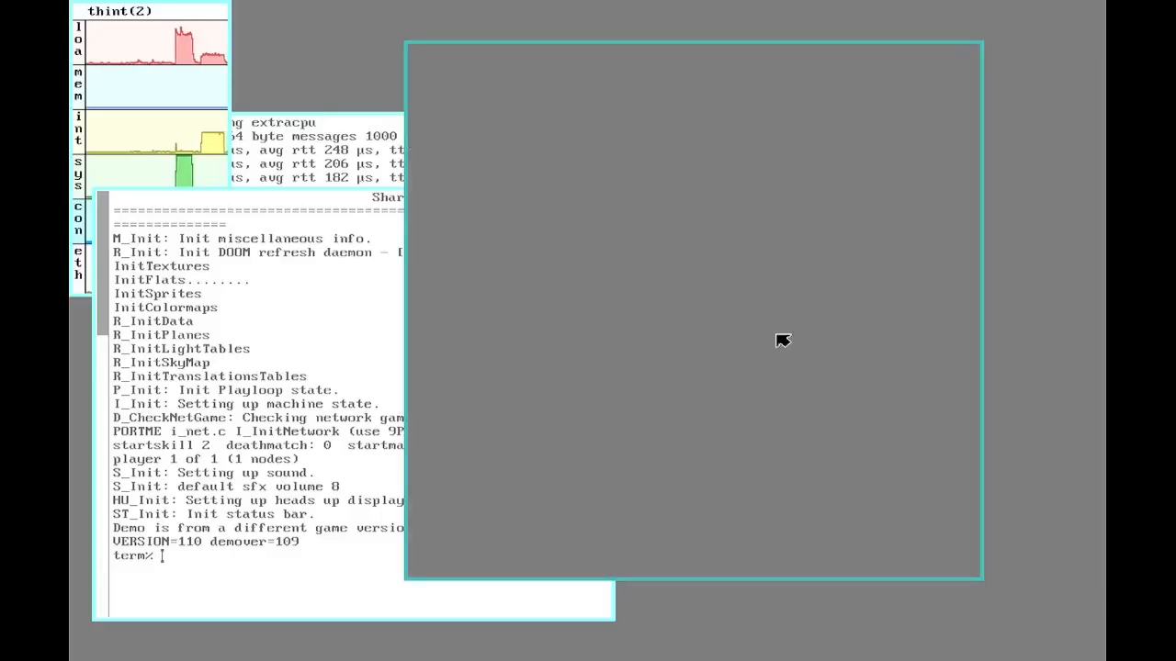
{"action": "mouse_move", "coordinate": [559, 423]}
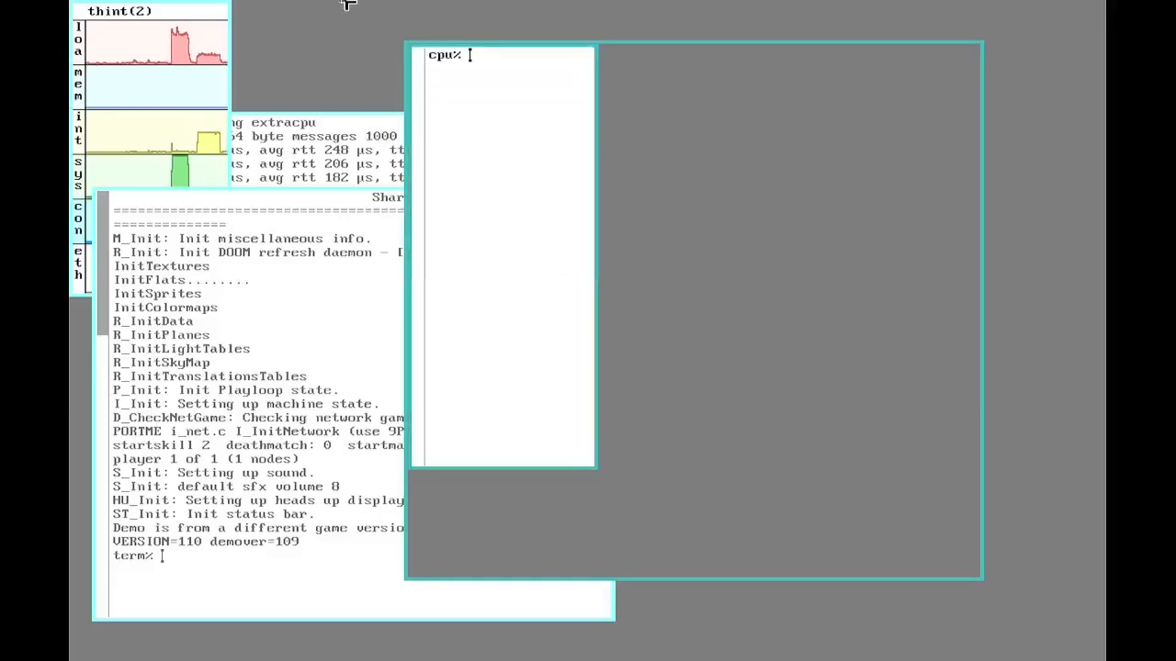
- Run stats -lmi… in the nested rio window to graph extracpu's load, memory and activity
{"action": "type", "text": "sta"}
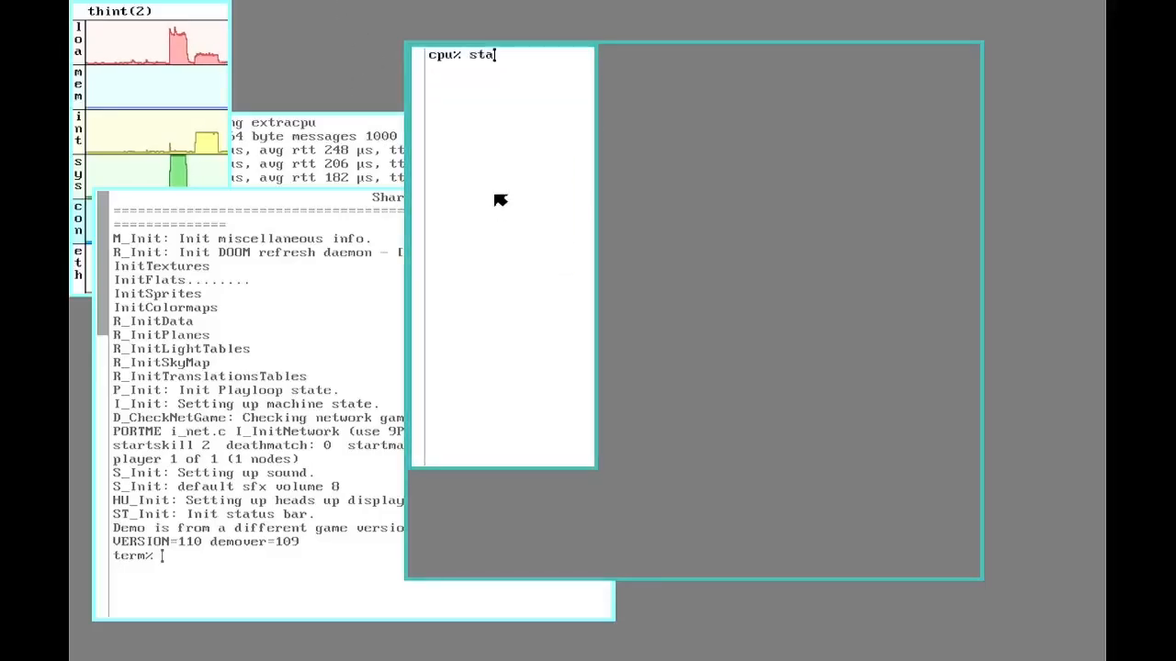
{"action": "type", "text": "ts -lmi"}
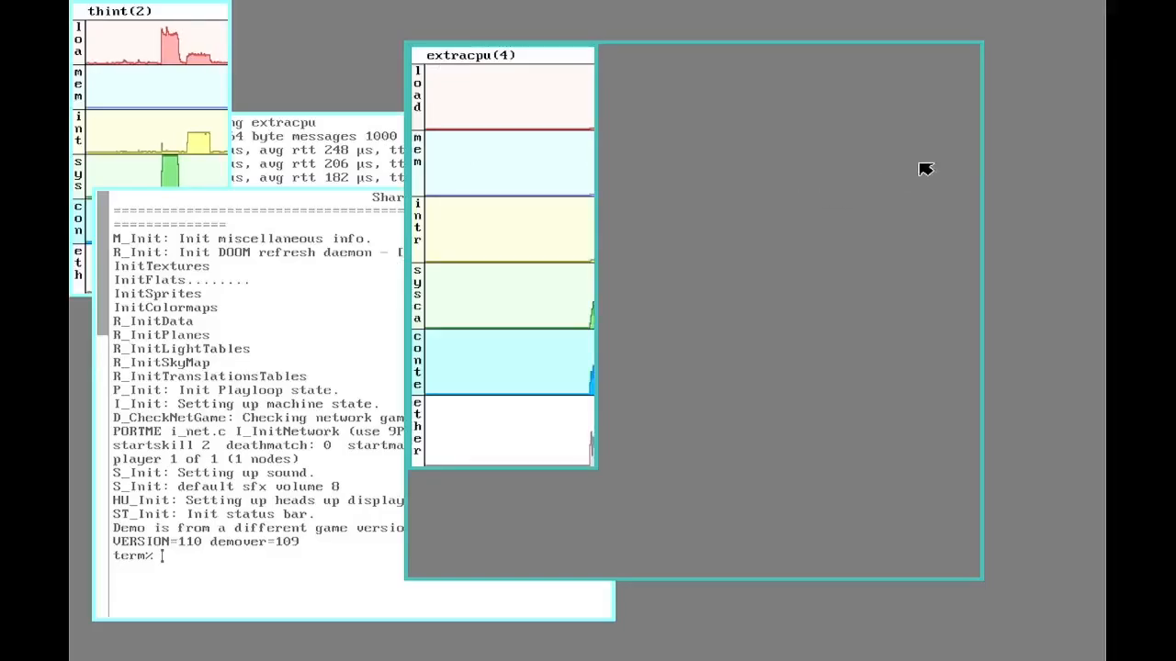
{"action": "mouse_move", "coordinate": [933, 149]}
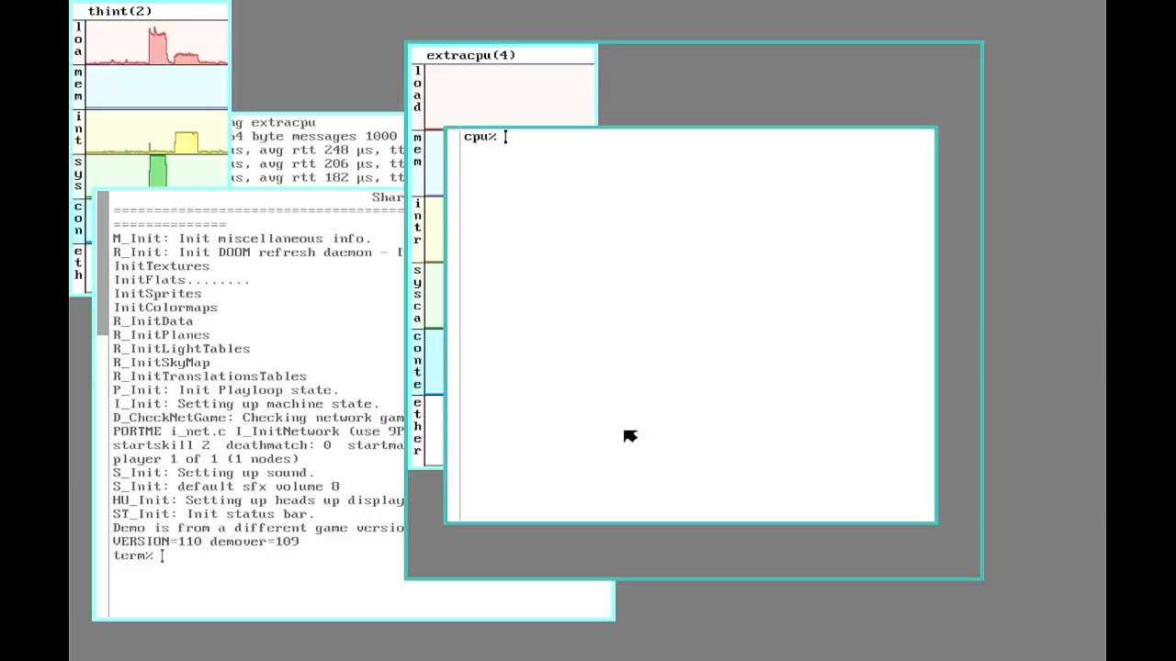
- Run bind -b '#A' /dev in a new nested cpu% window to expose audio
{"action": "type", "text": "bind"}
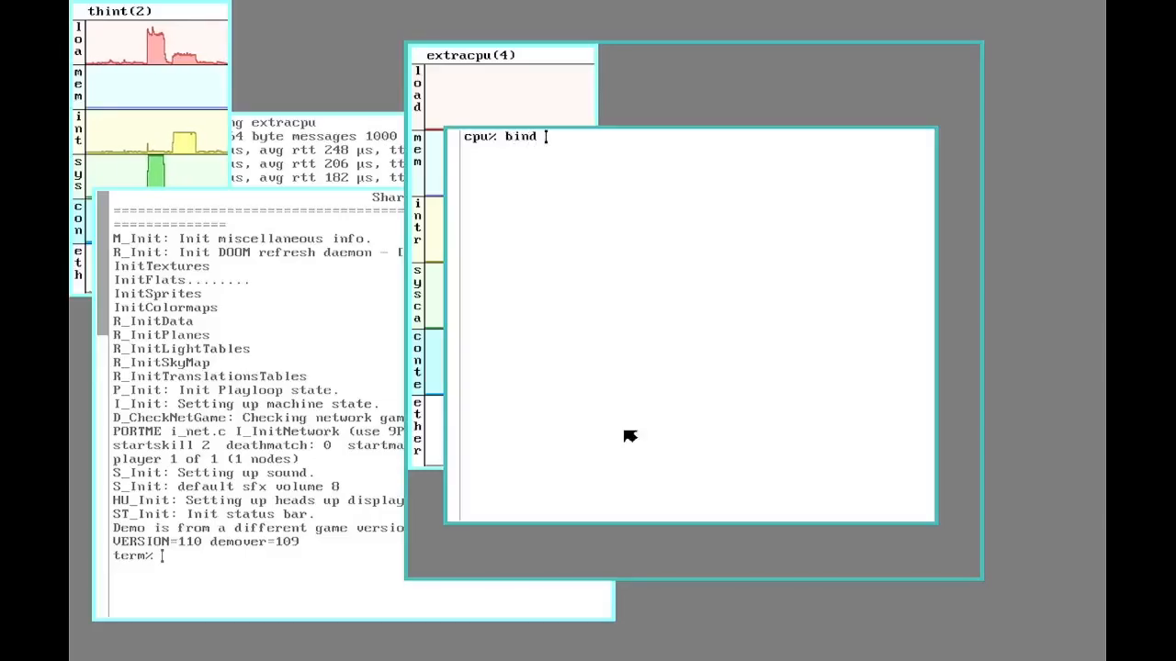
{"action": "type", "text": "-b '"}
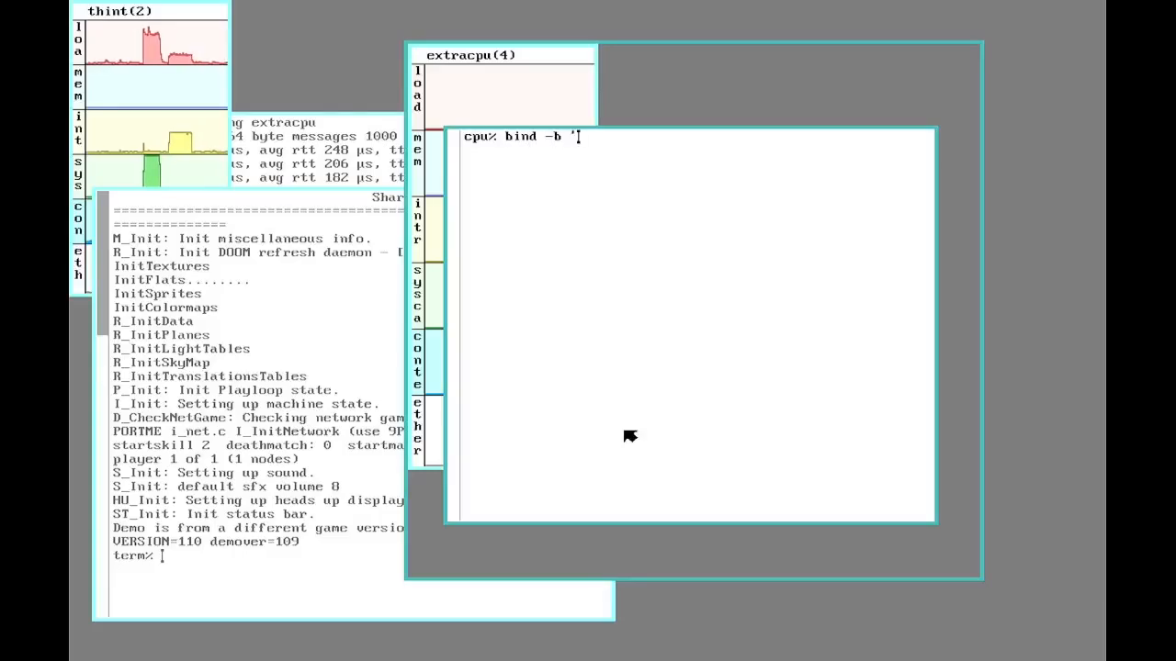
{"action": "type", "text": "#A"}
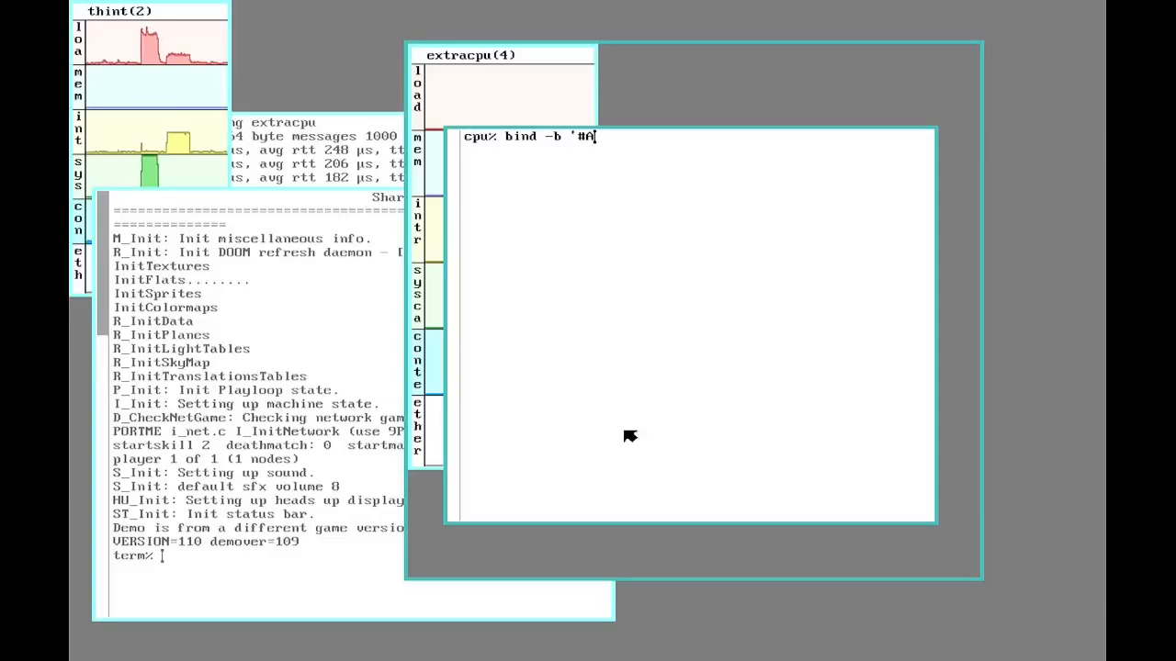
{"action": "type", "text": "/dev"}
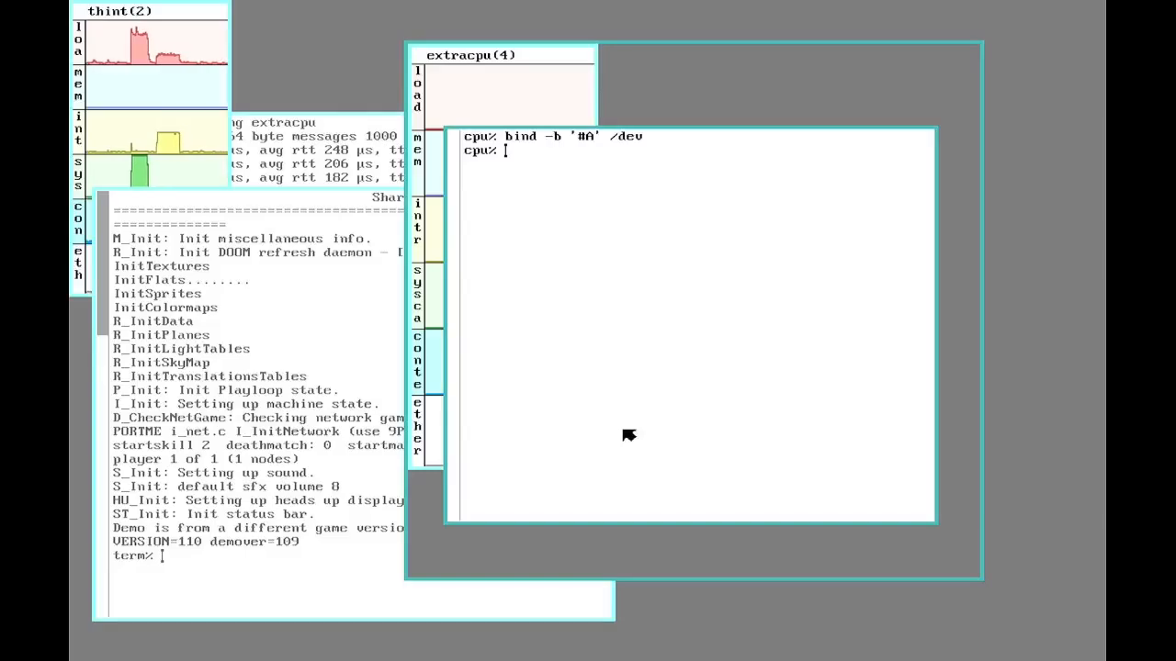
{"action": "mouse_move", "coordinate": [650, 259]}
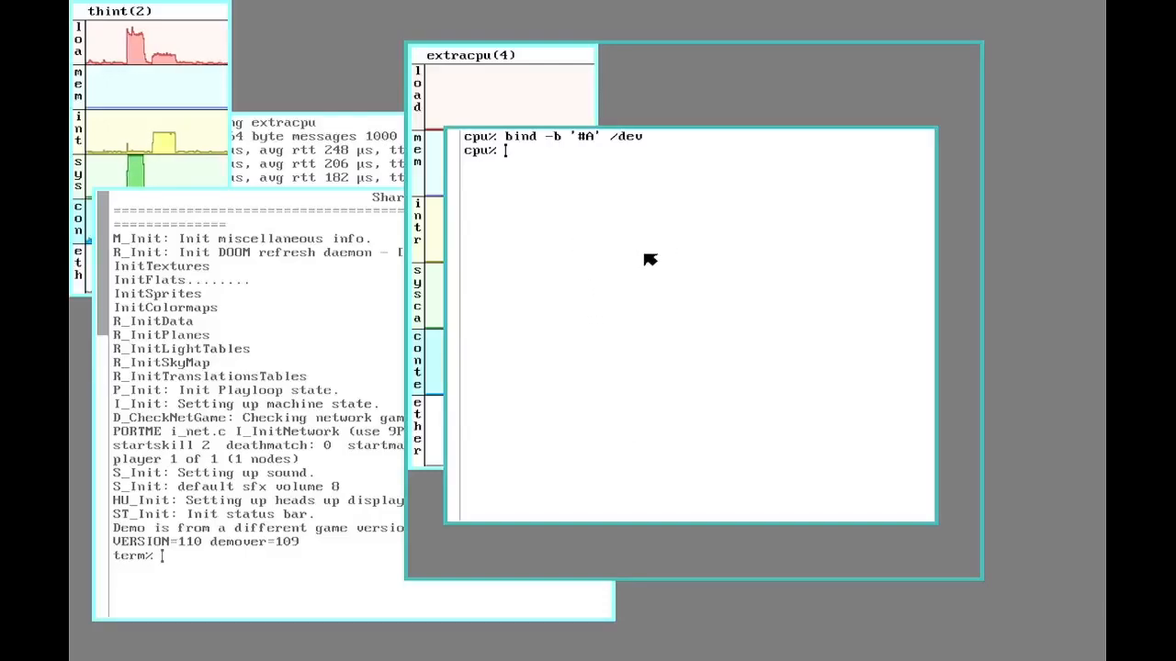
- Run games/doom again on extracpu with audio bound, printing its startup log
{"action": "type", "text": "games"}
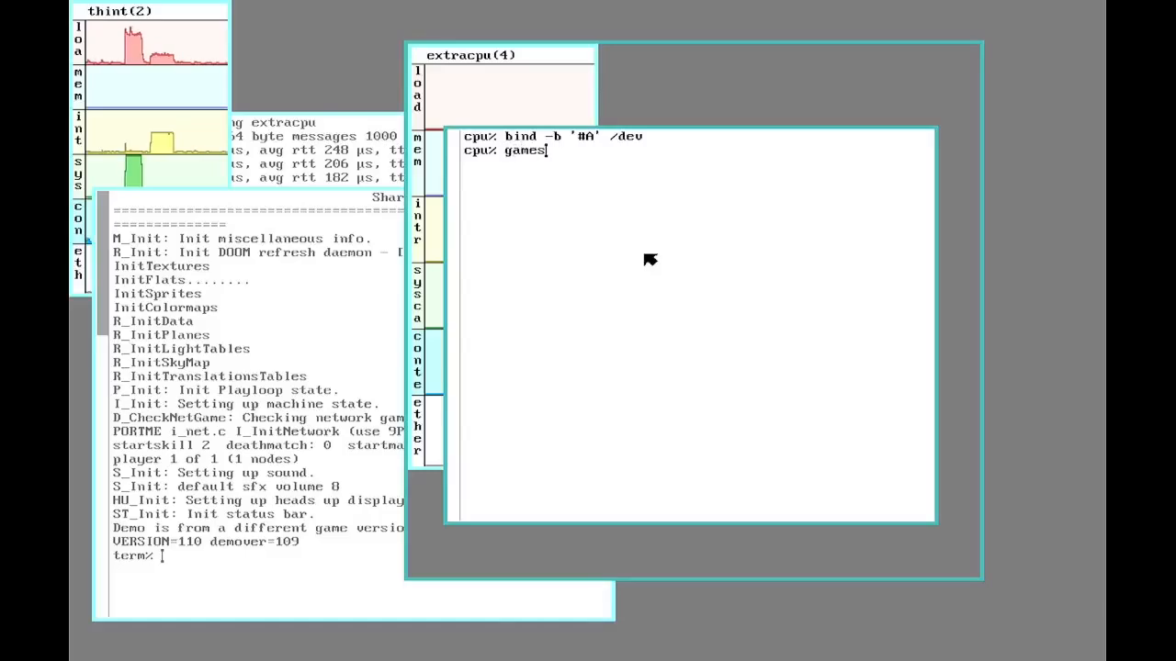
{"action": "type", "text": "/doo"}
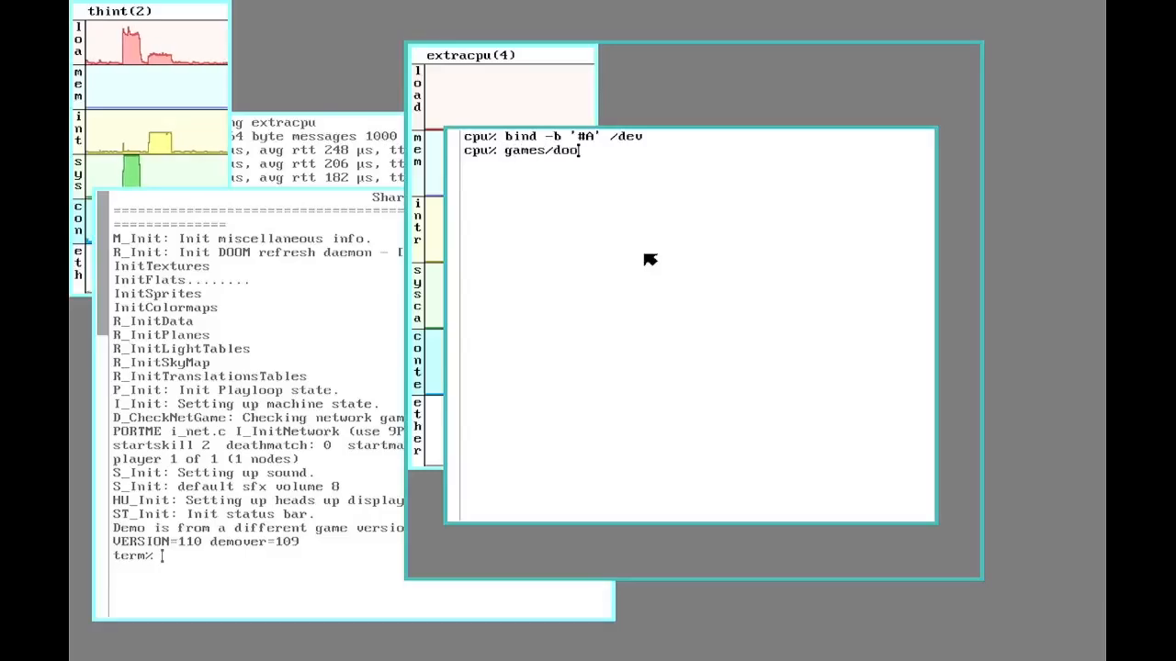
{"action": "key", "text": "Return"}
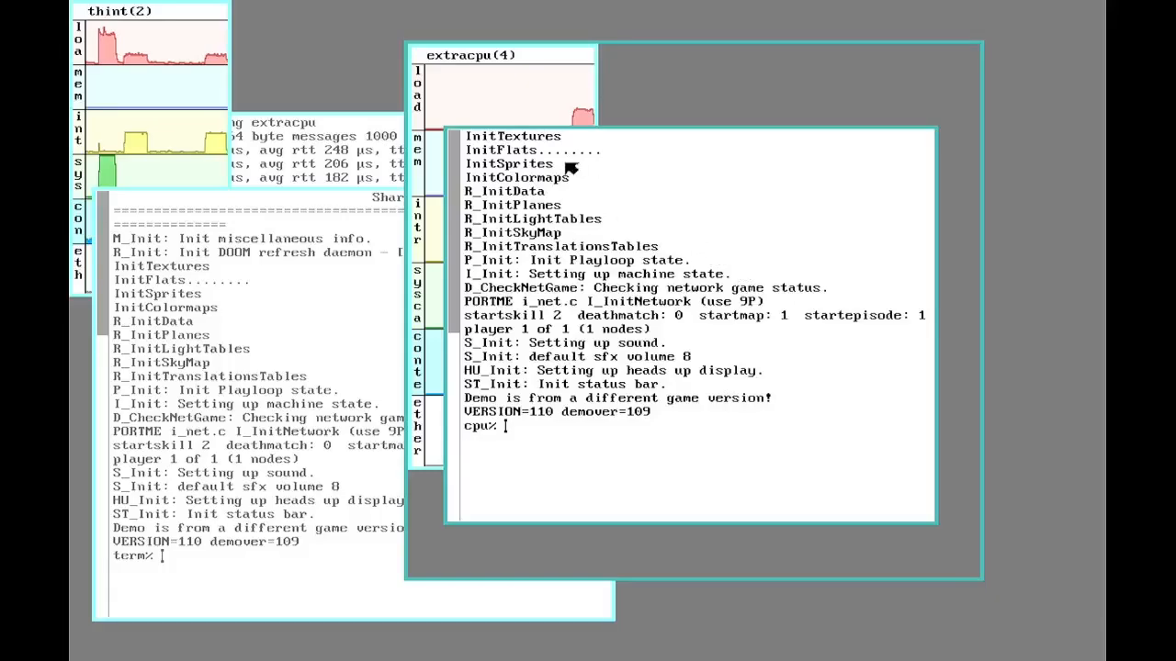
{"action": "mouse_move", "coordinate": [445, 136]}
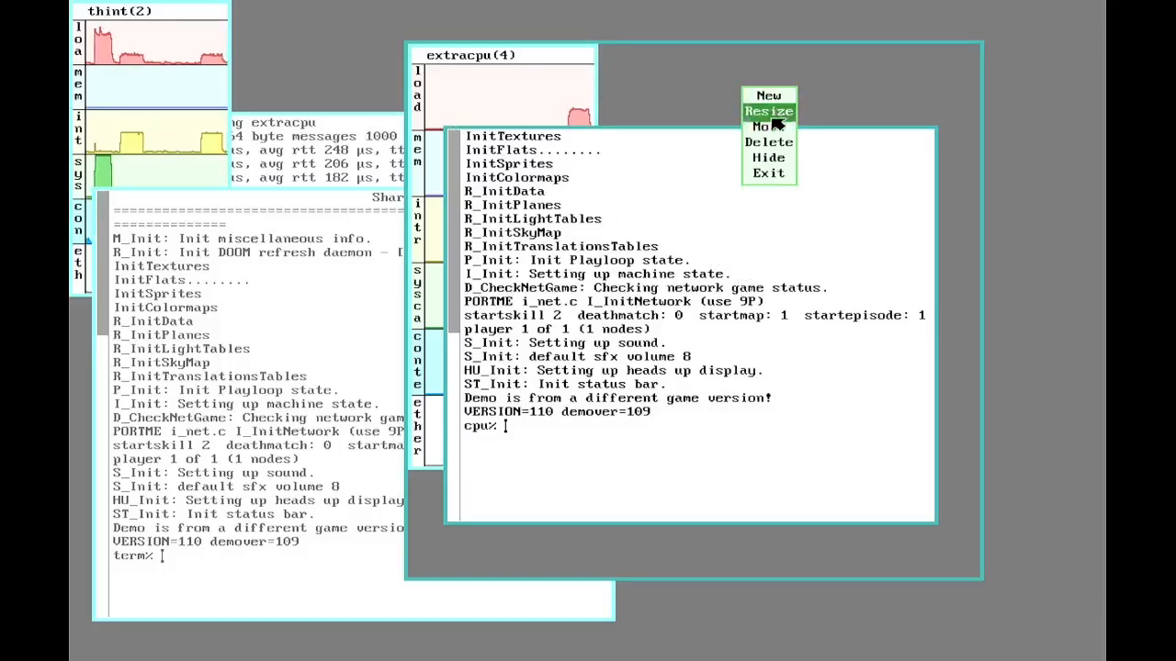
- Delete the nested cpu% shell window so extracpu's stats graphs show fully
{"action": "left_click", "coordinate": [768, 110]}
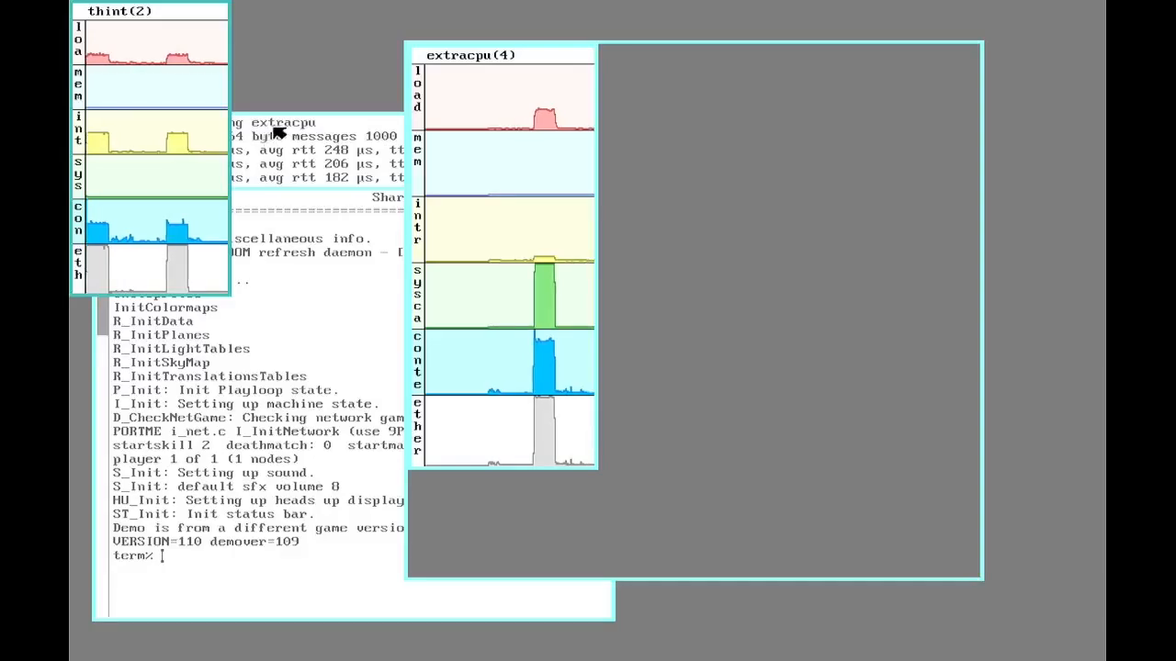
{"action": "mouse_move", "coordinate": [275, 128]}
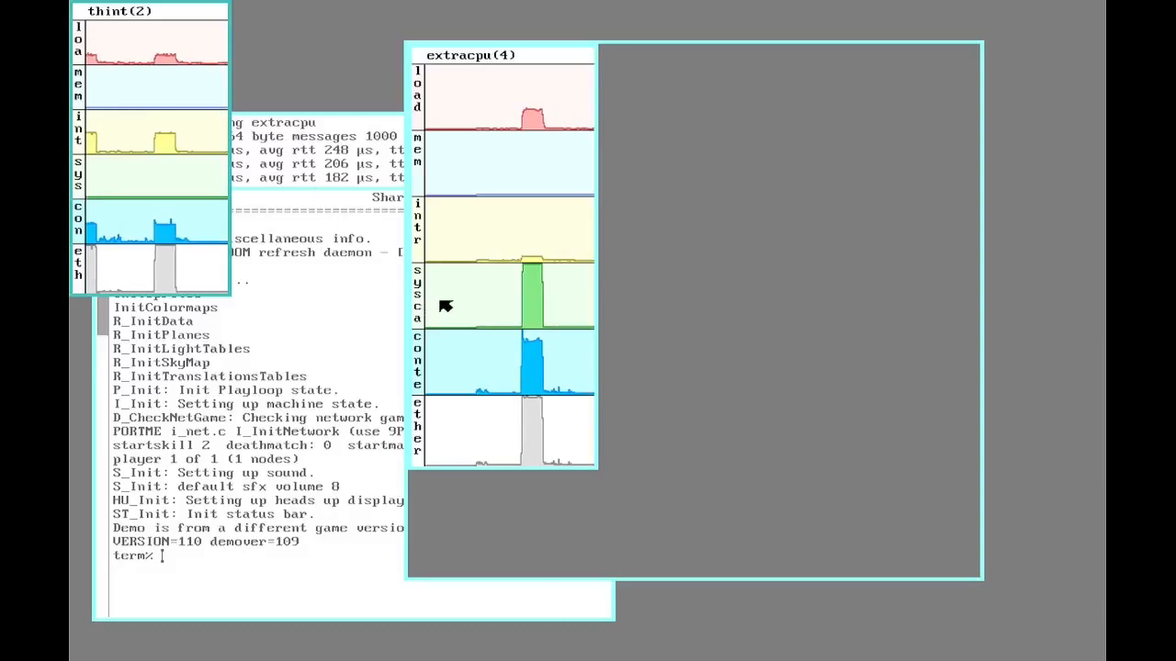
{"action": "mouse_move", "coordinate": [292, 253]}
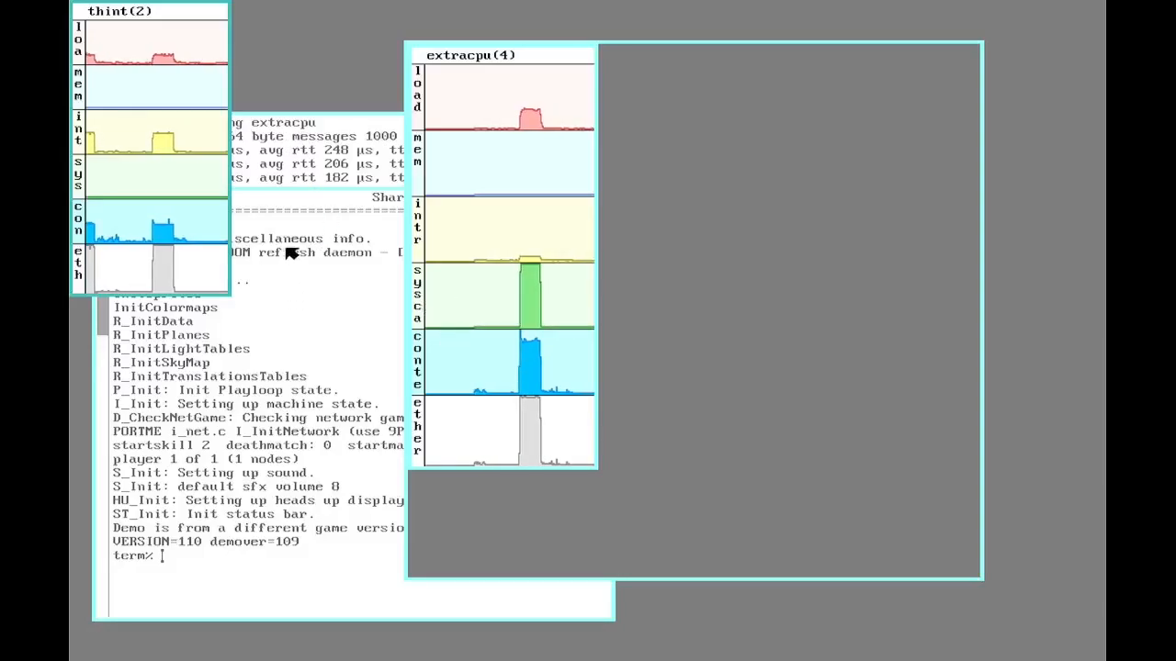